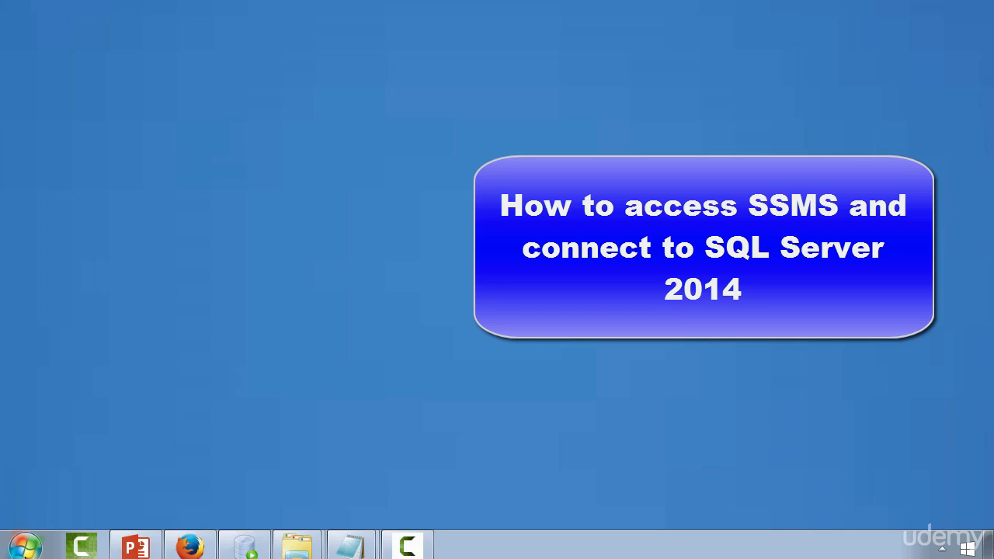
- Expand the Microsoft SQL Server 2014 folder under All Programs in the Start Menu
left_click(29, 542)
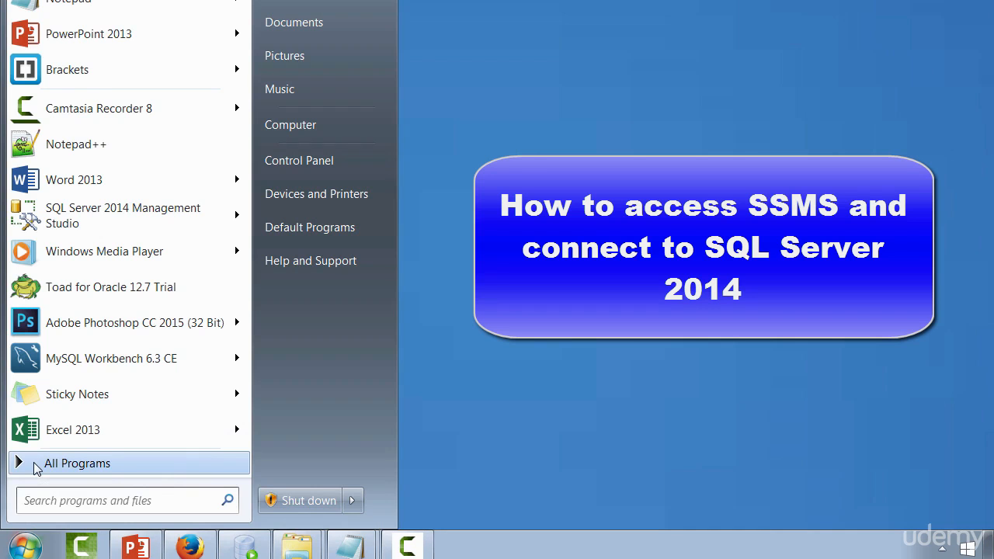
left_click(78, 463)
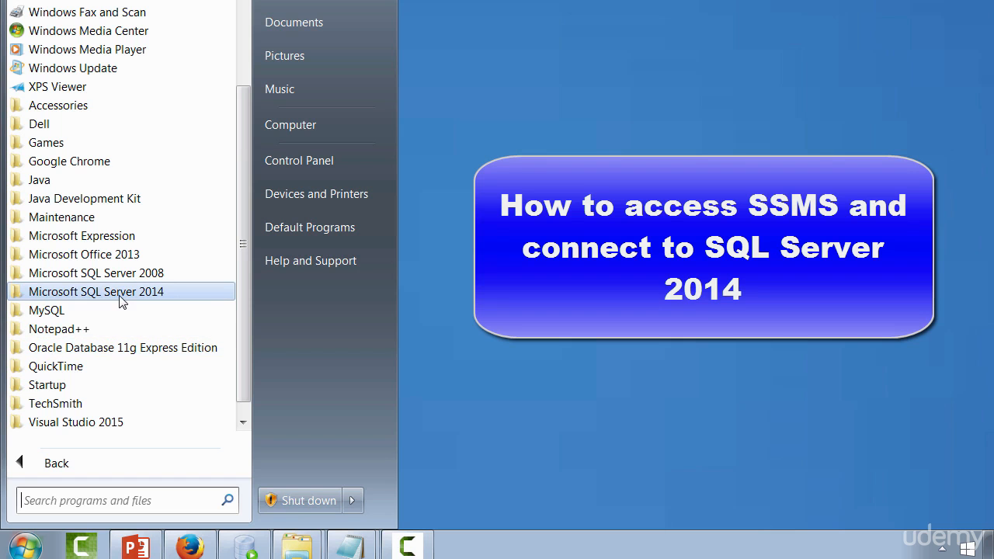
mouse_move(128, 298)
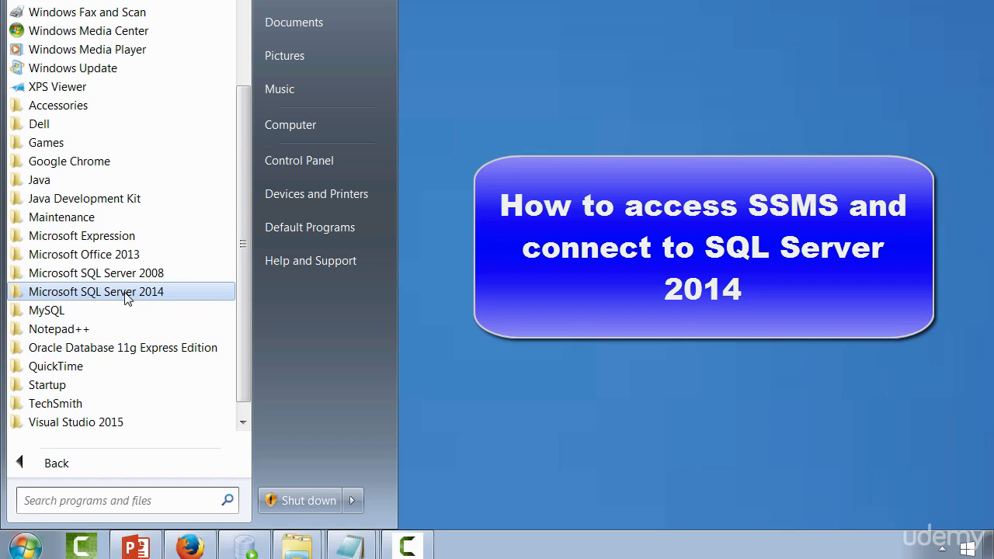
left_click(96, 292)
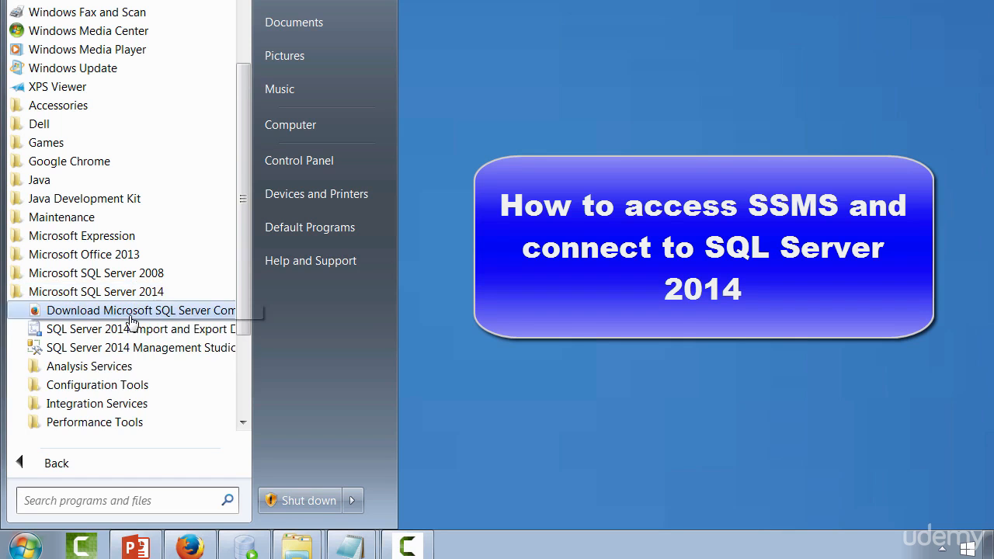
mouse_move(103, 358)
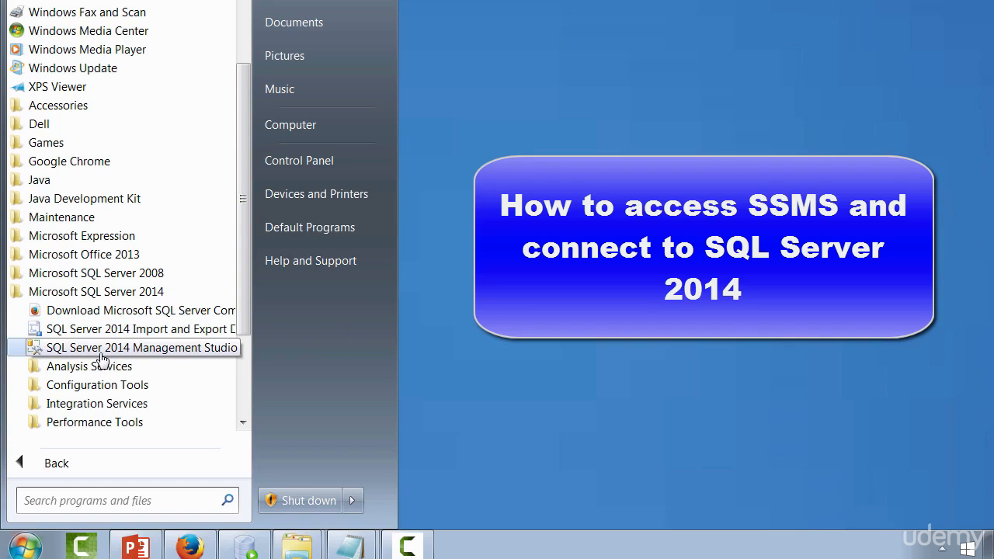
mouse_move(193, 354)
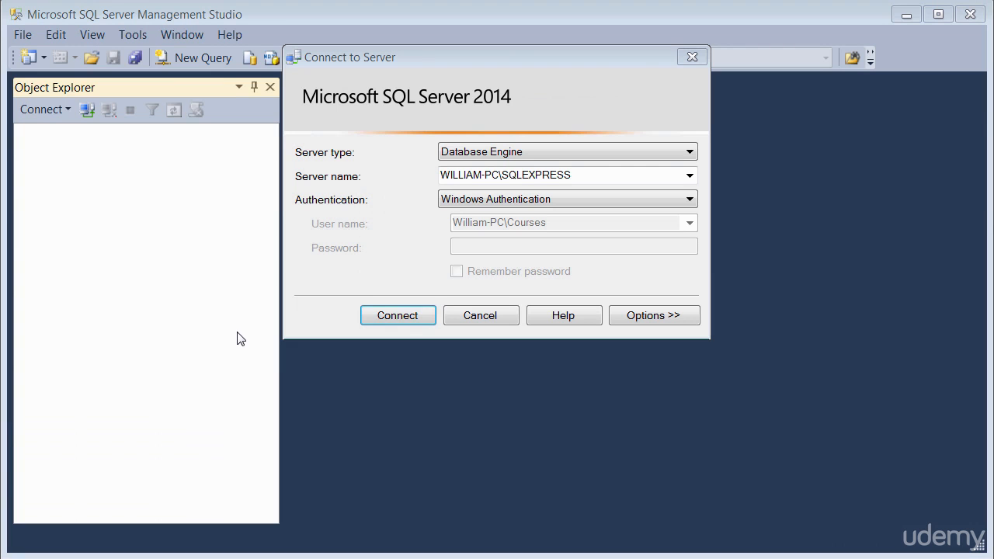
mouse_move(820, 503)
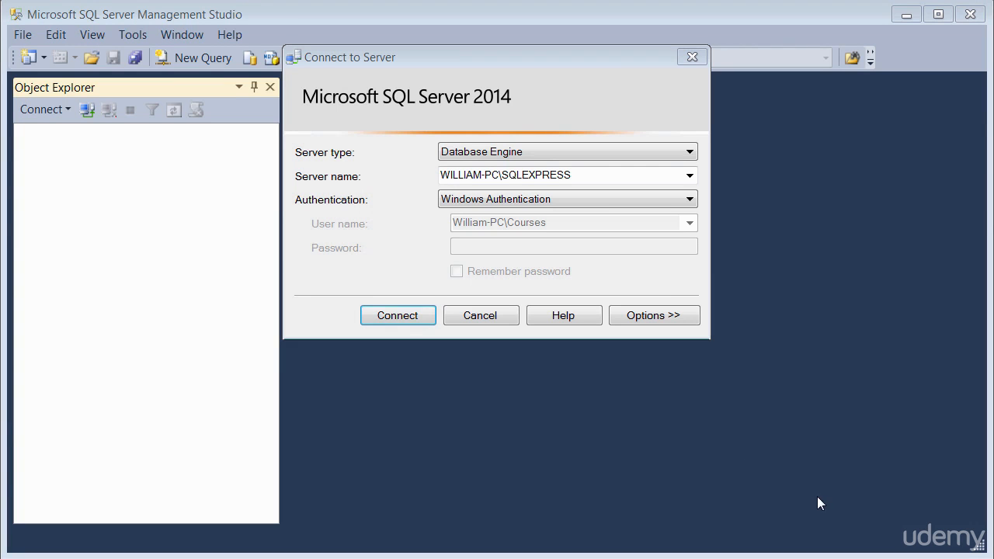
mouse_move(504, 550)
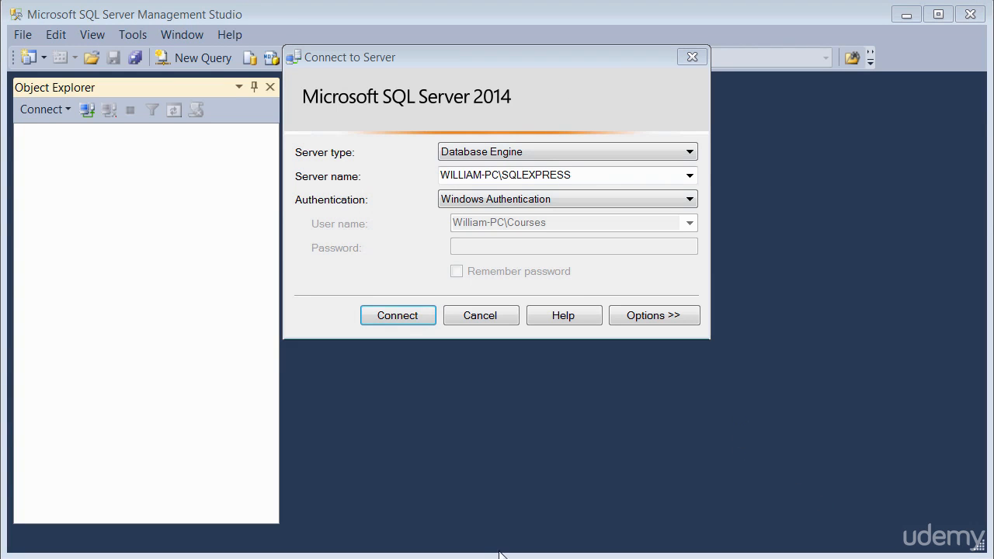
mouse_move(519, 184)
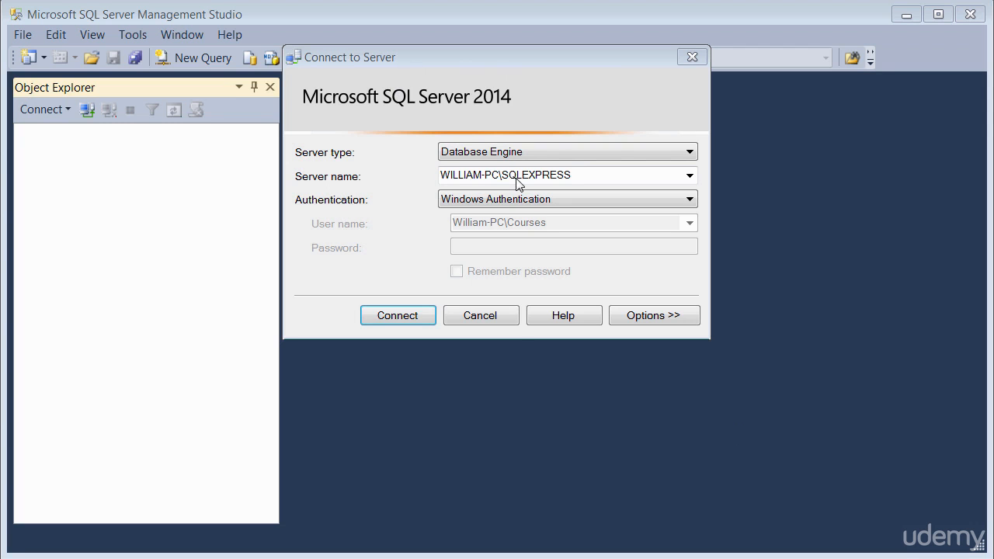
mouse_move(351, 167)
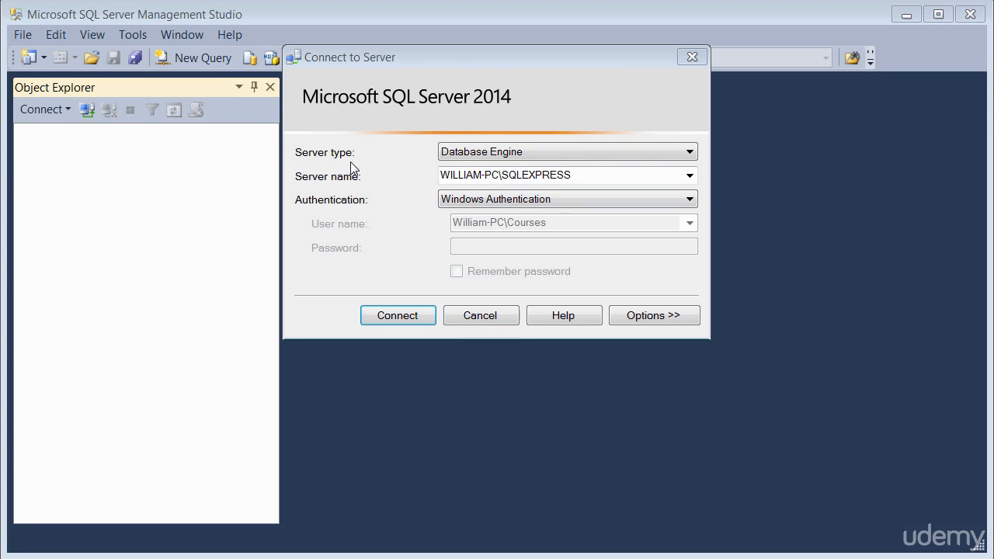
mouse_move(536, 168)
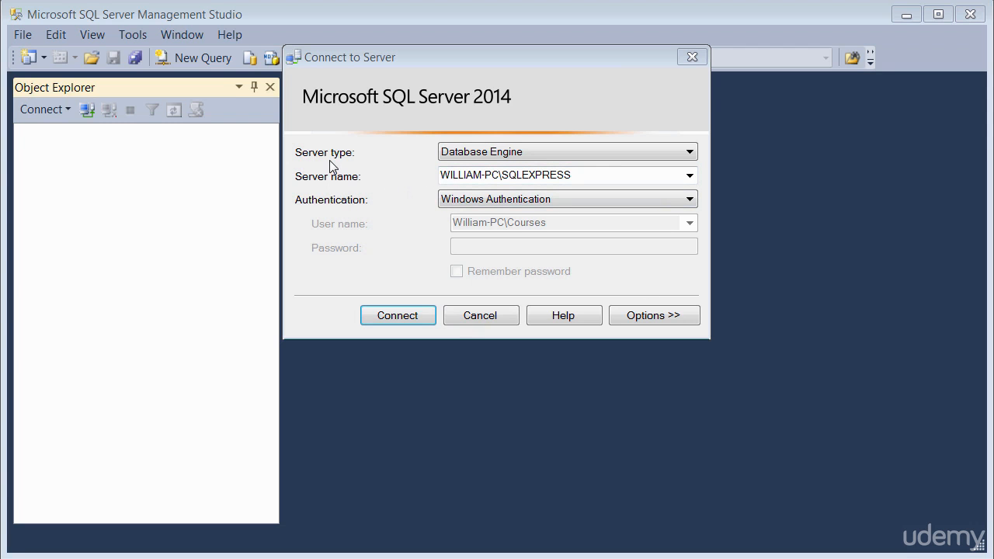
mouse_move(700, 156)
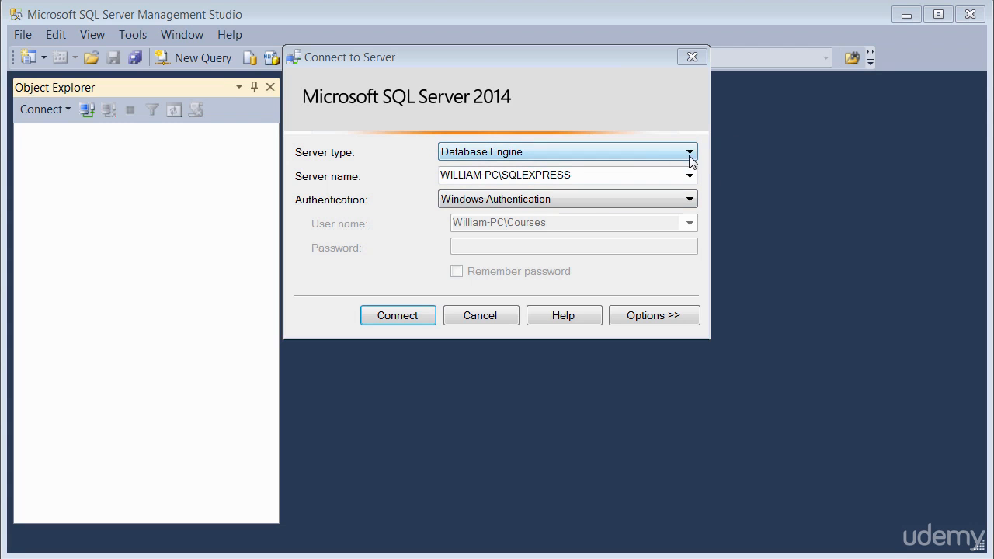
left_click(688, 153)
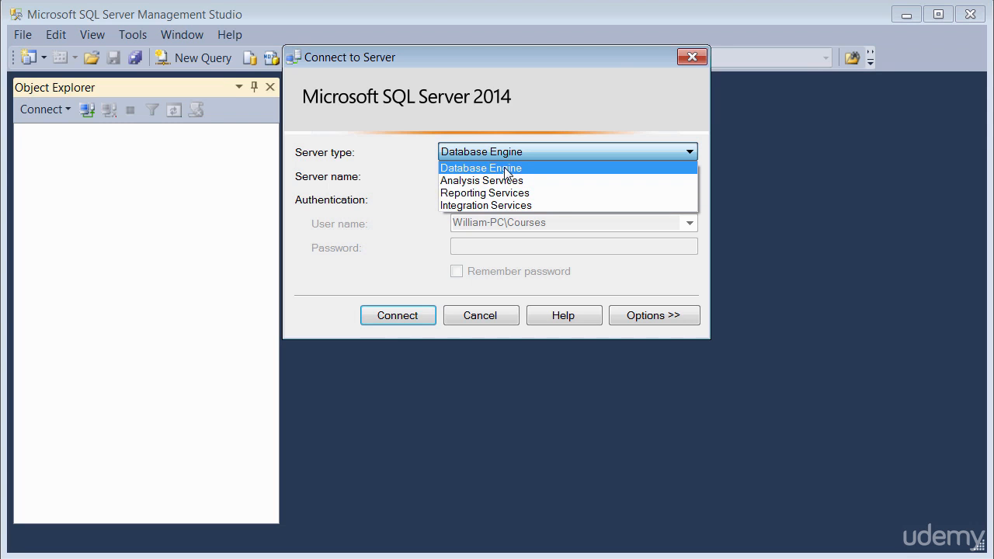
mouse_move(557, 174)
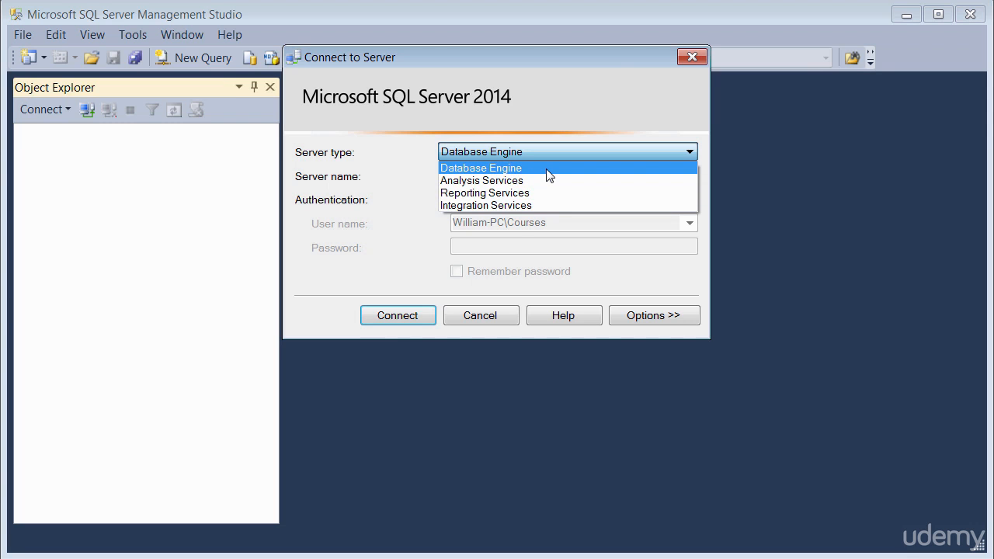
left_click(482, 168)
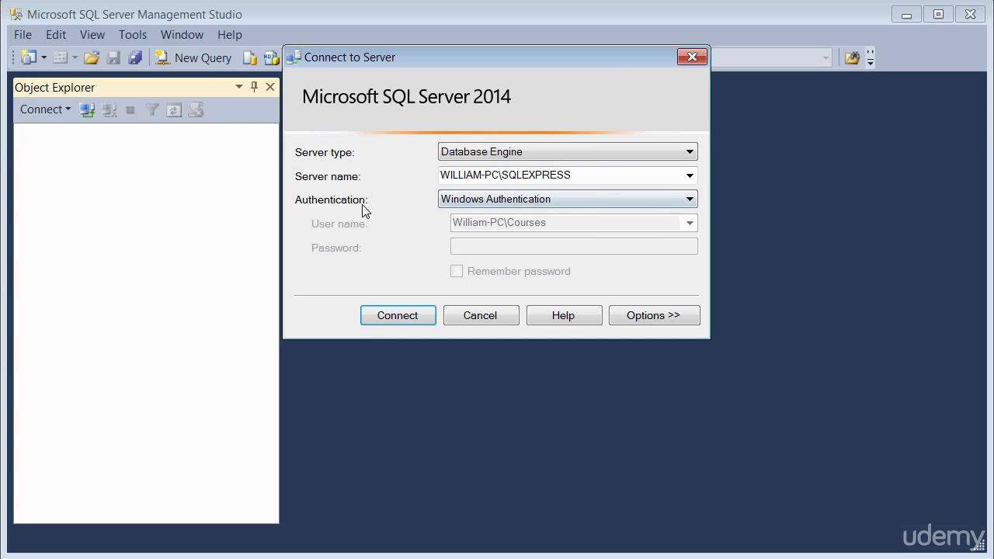
mouse_move(527, 190)
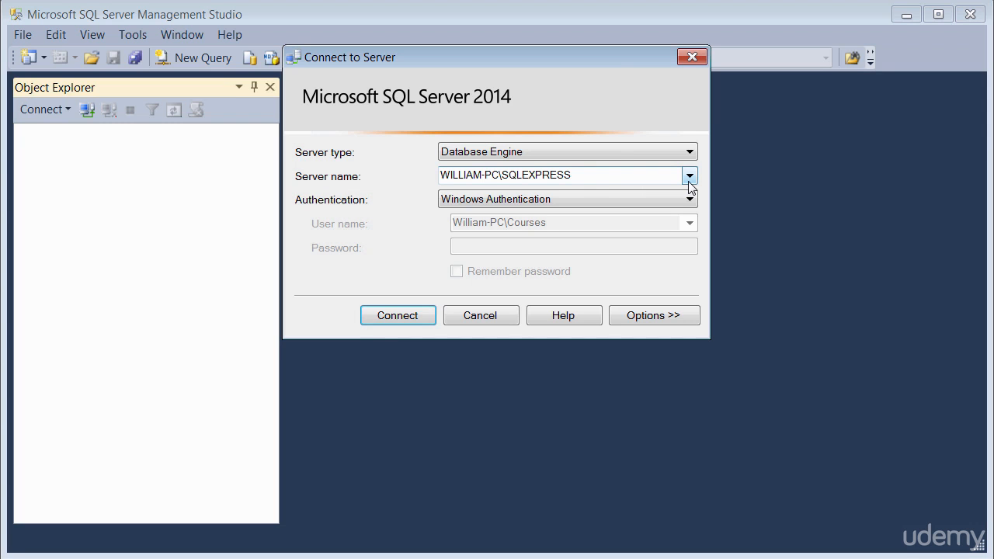
mouse_move(489, 192)
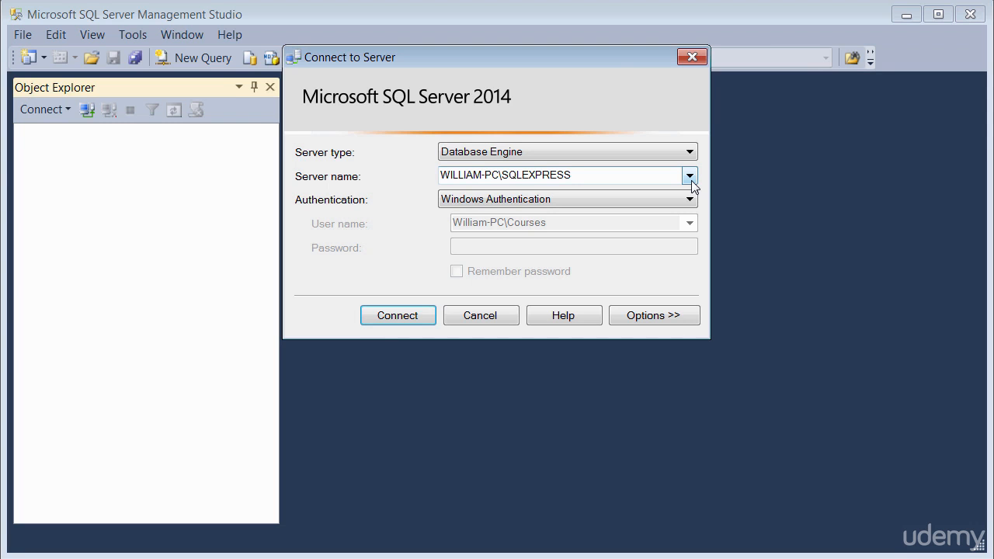
left_click(690, 174)
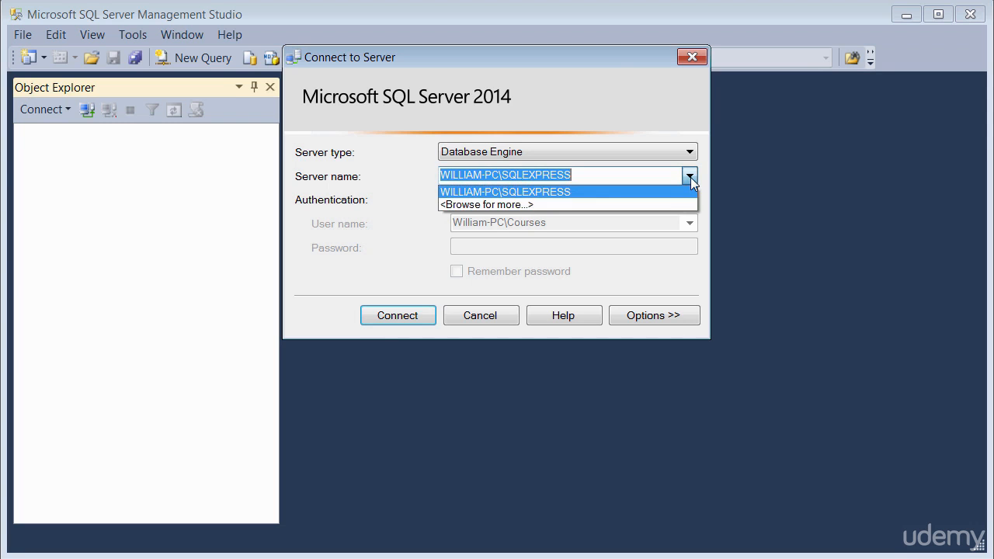
left_click(486, 205)
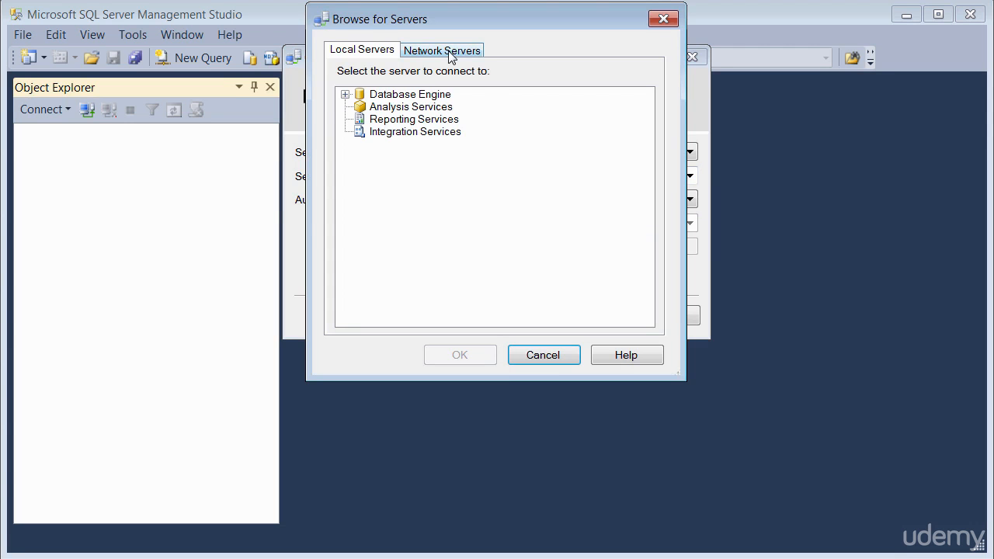
left_click(441, 49)
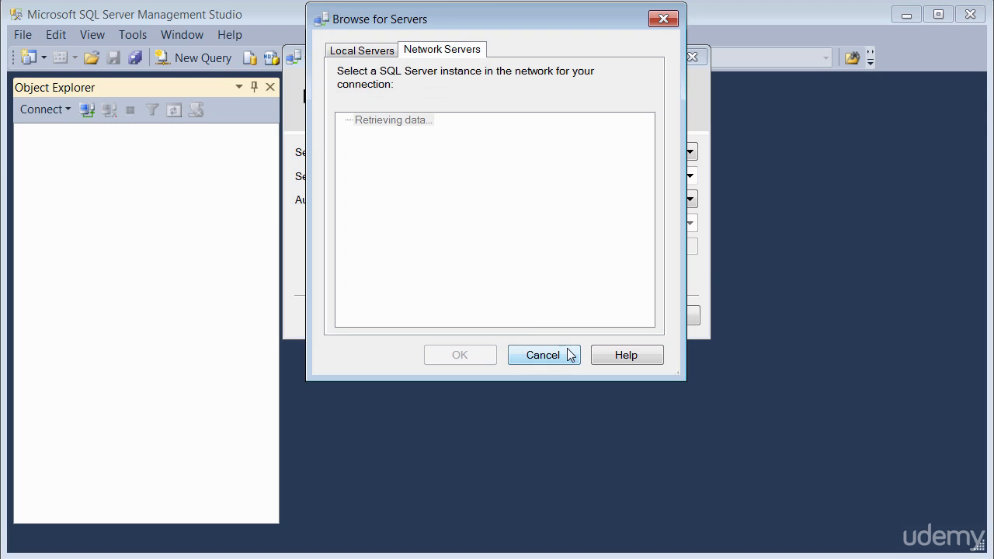
mouse_move(553, 365)
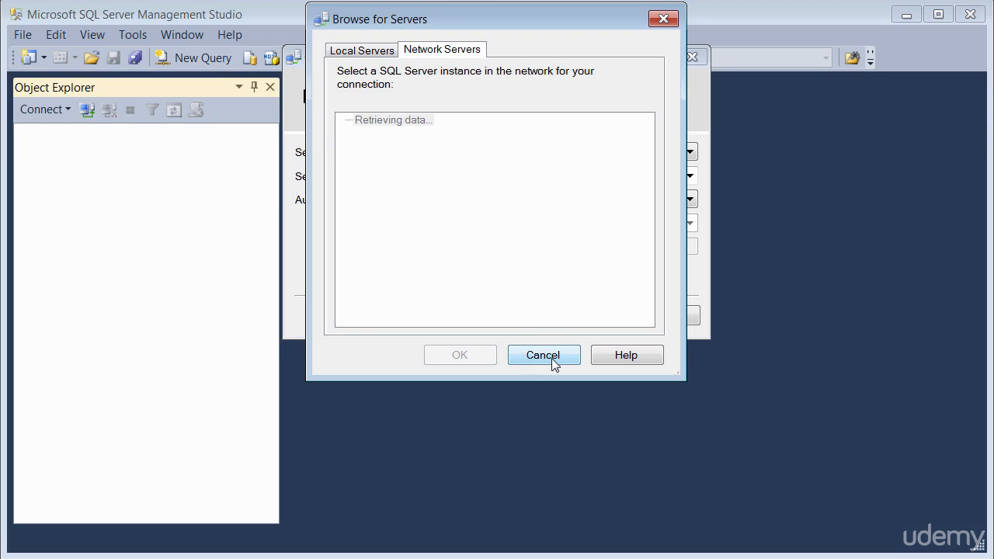
left_click(544, 354)
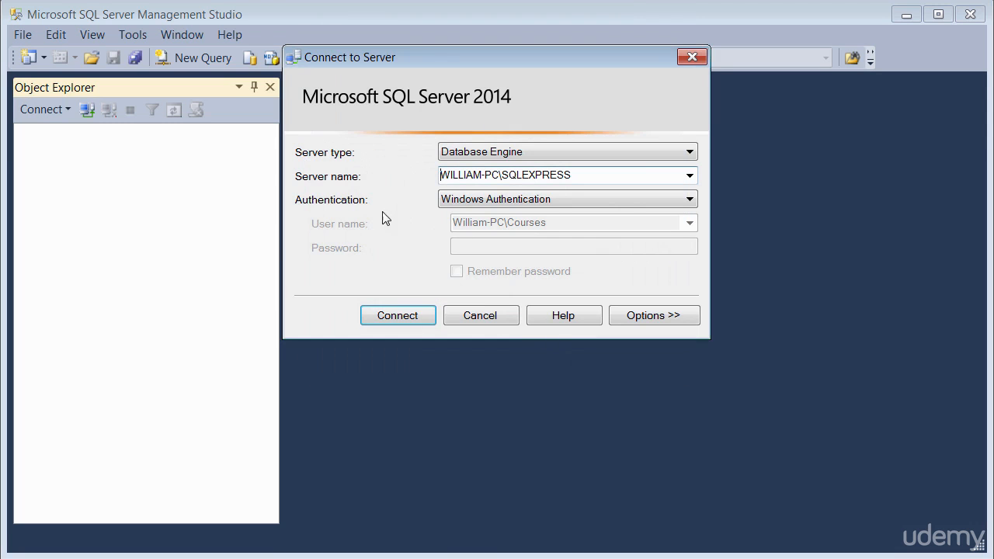
mouse_move(593, 216)
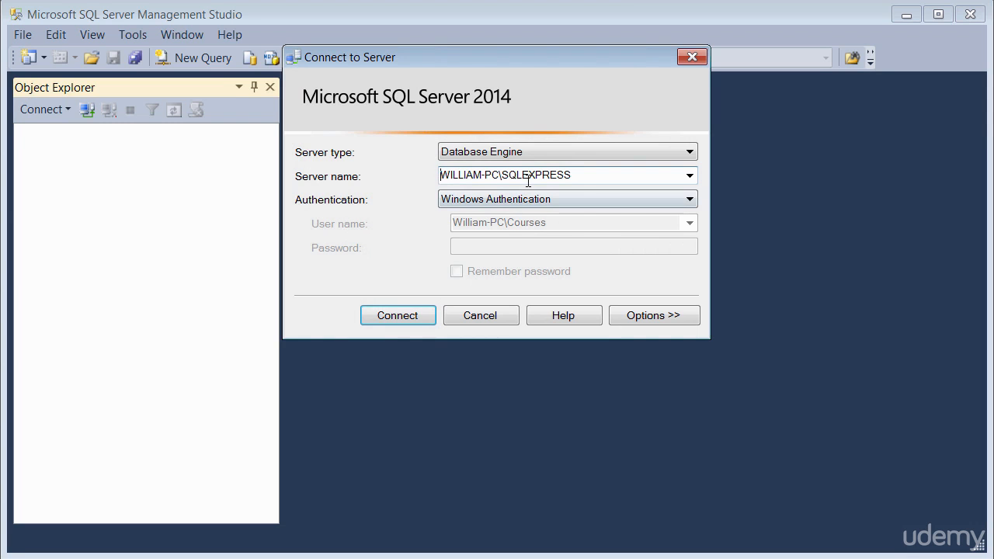
mouse_move(494, 191)
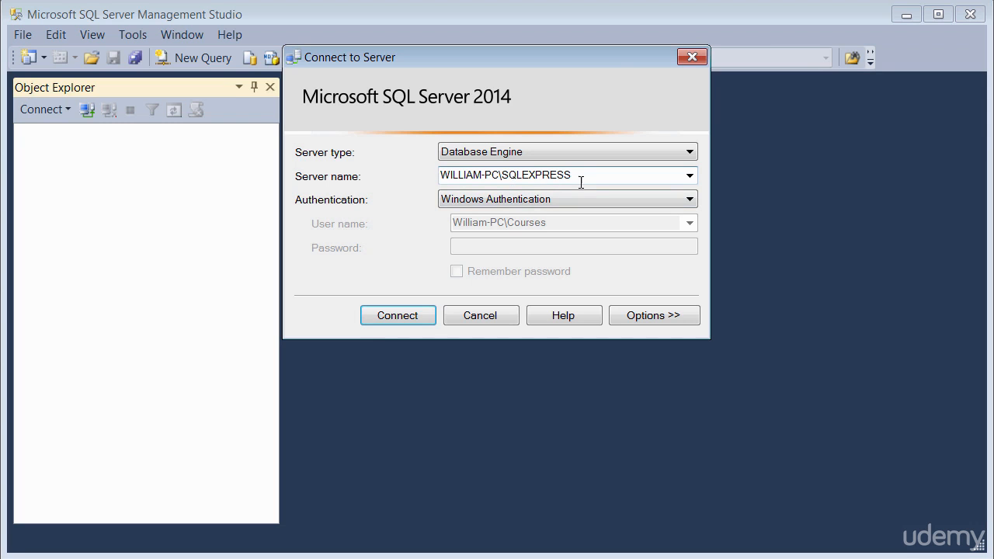
mouse_move(342, 211)
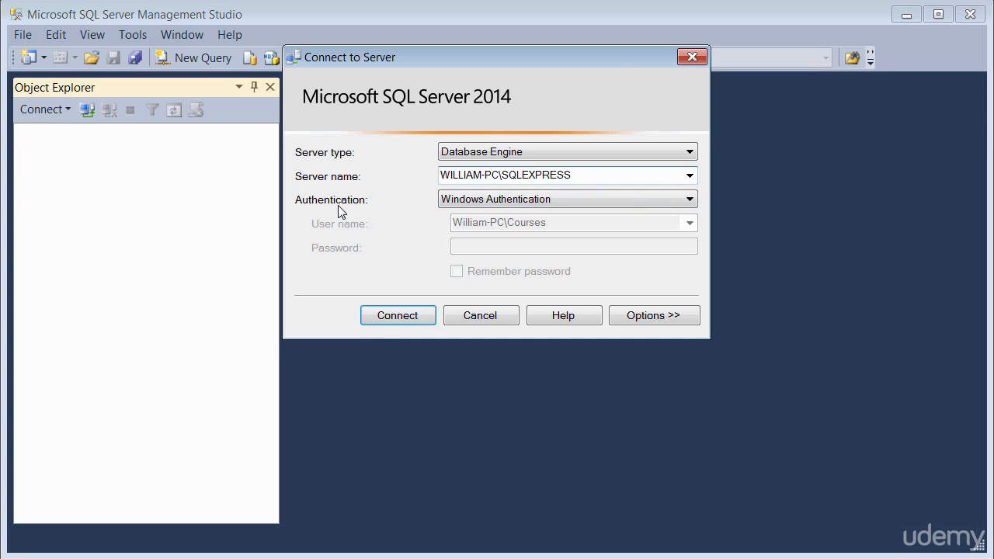
mouse_move(472, 213)
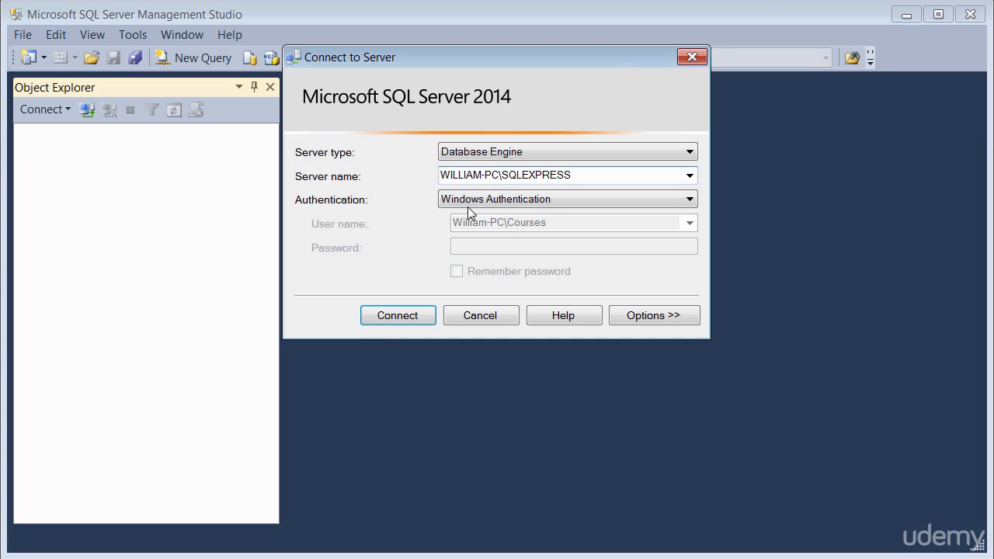
mouse_move(573, 267)
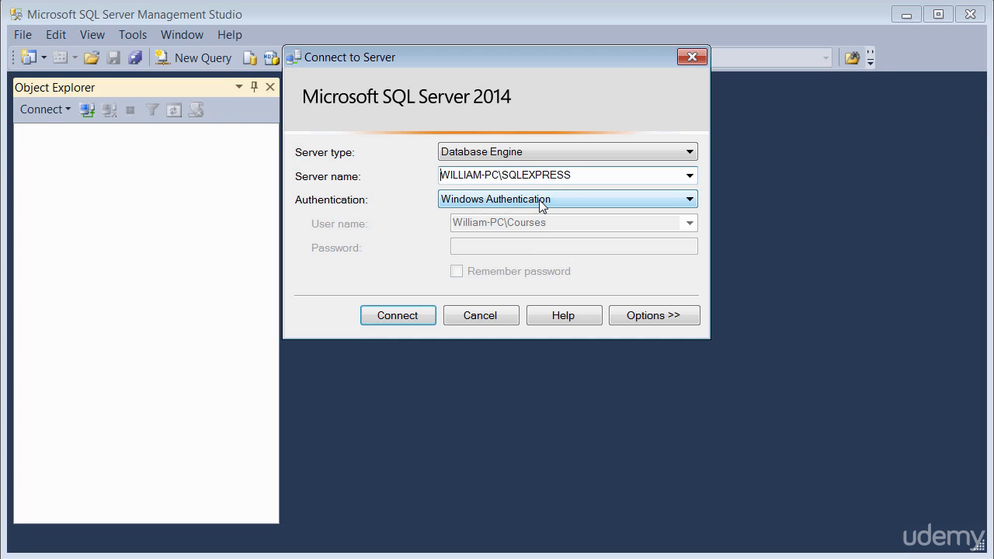
mouse_move(473, 210)
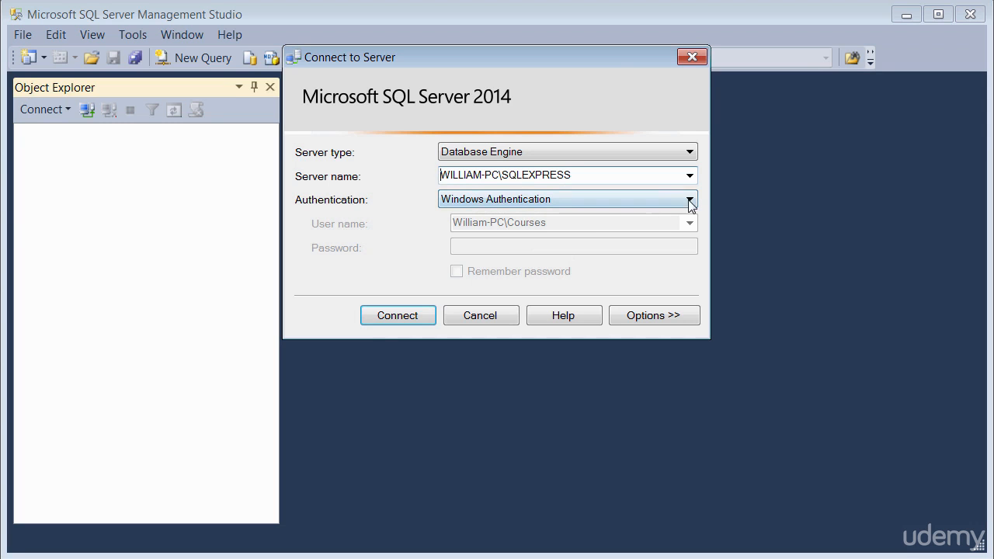
left_click(689, 199)
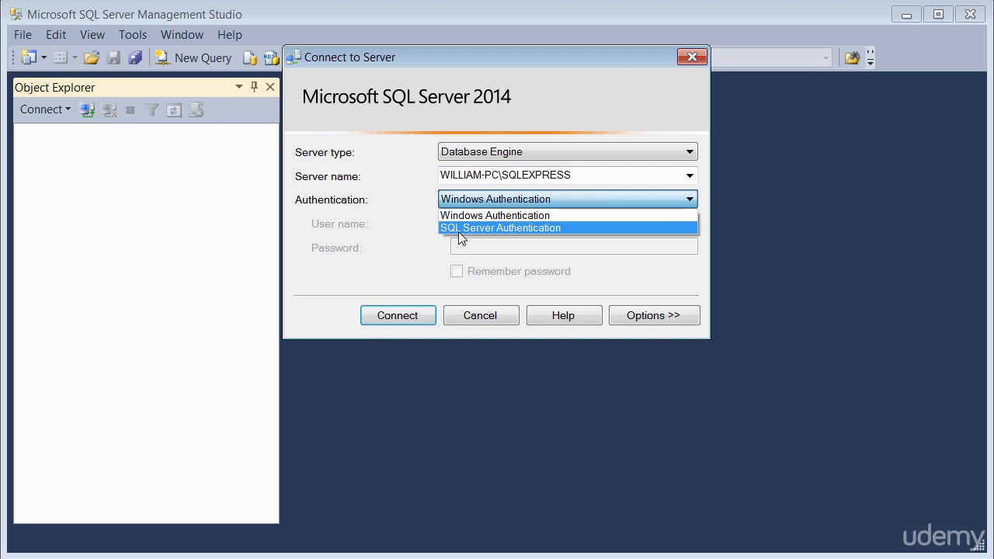
mouse_move(385, 232)
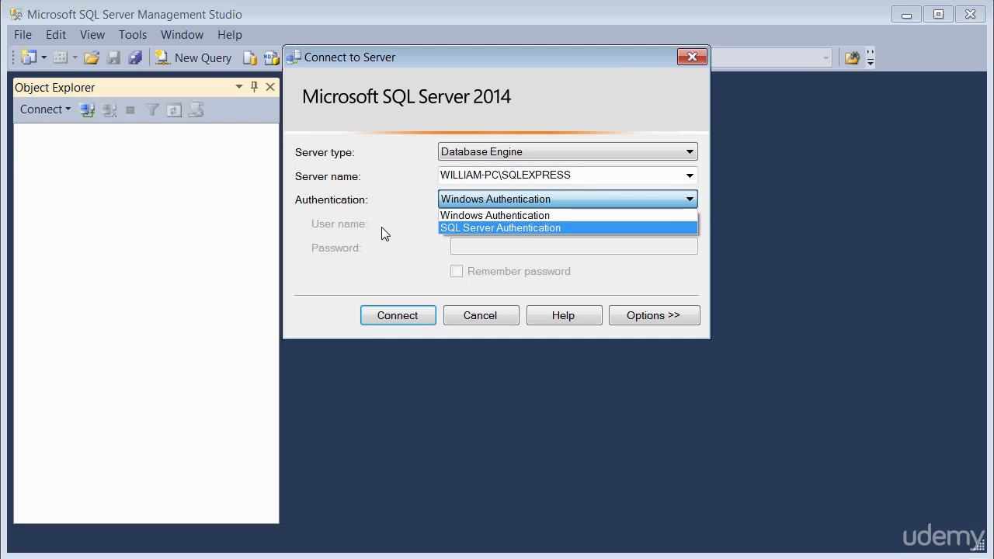
left_click(494, 214)
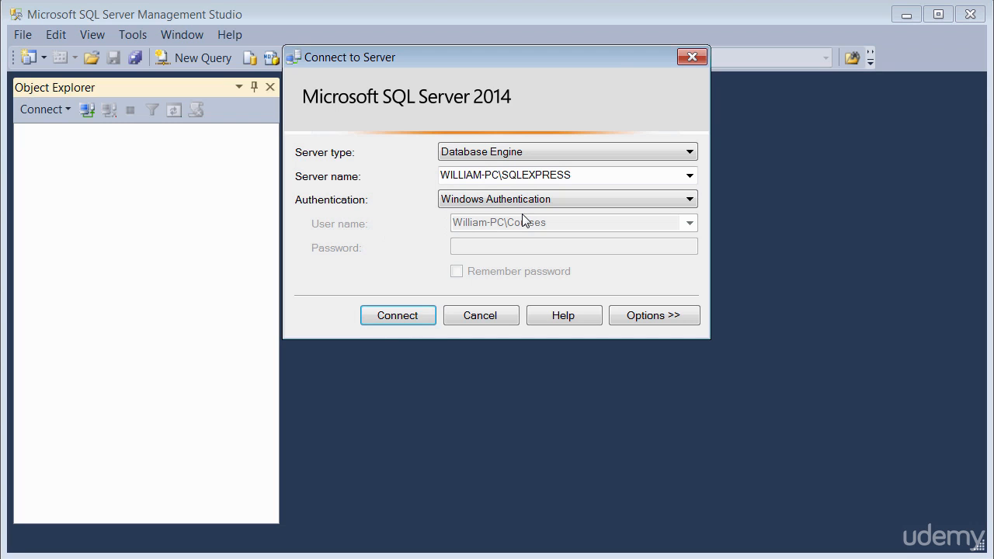
mouse_move(445, 326)
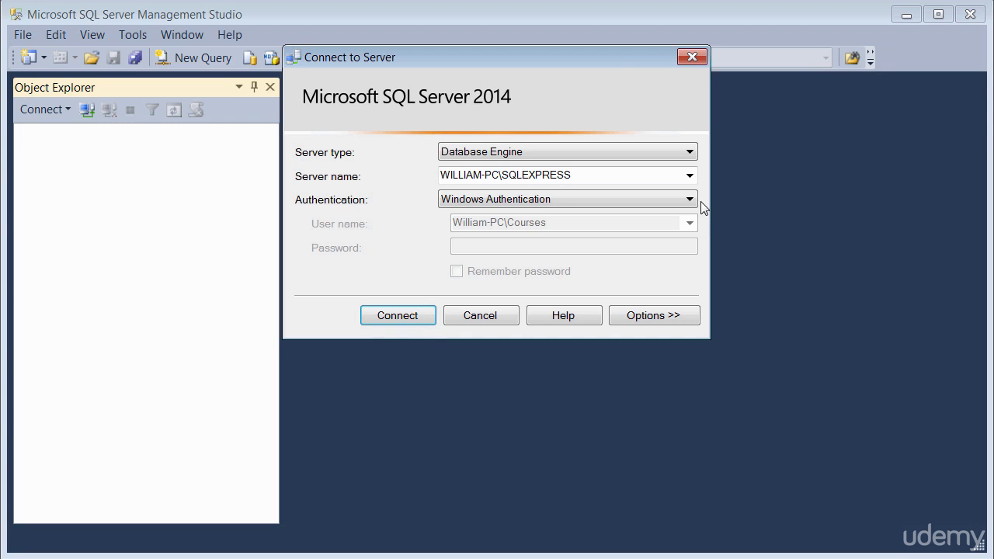
left_click(690, 199)
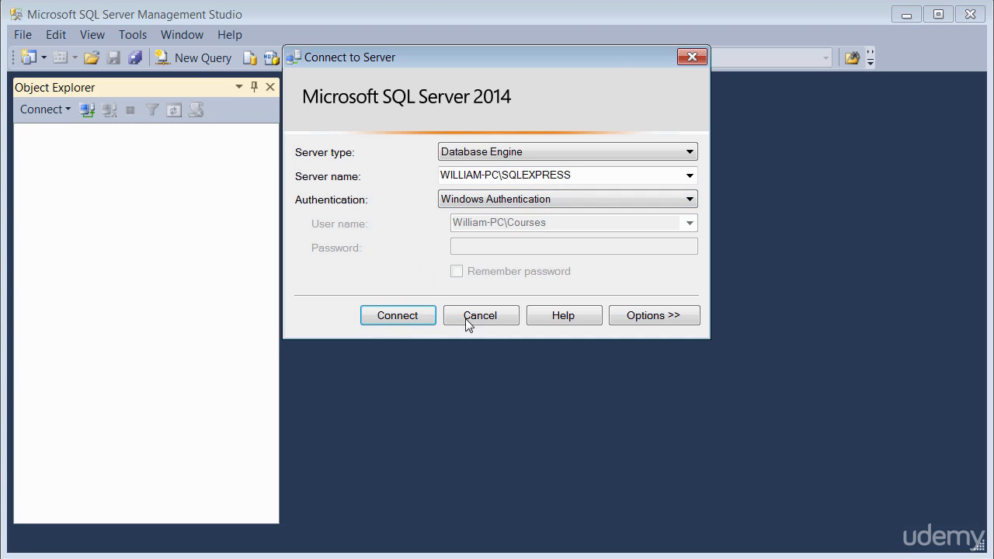
mouse_move(519, 218)
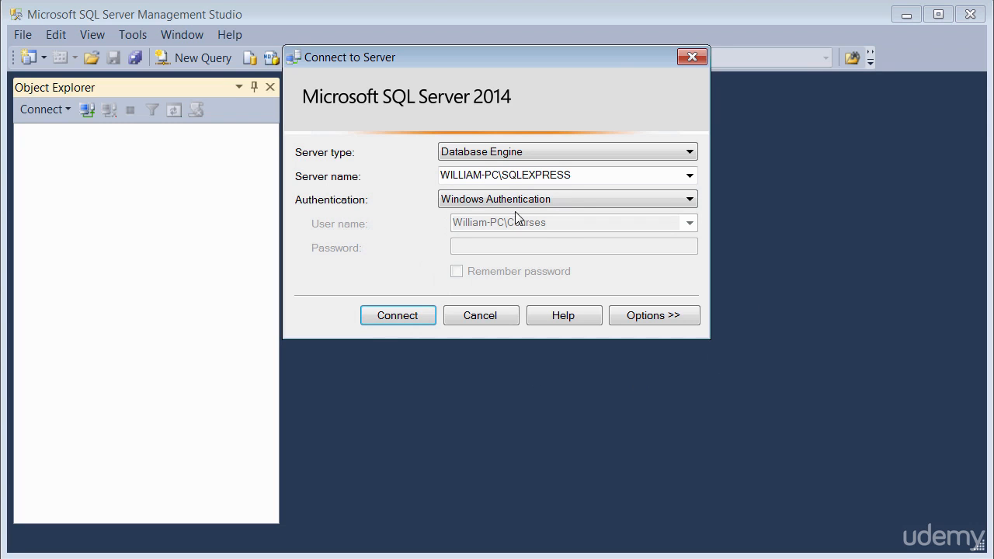
mouse_move(524, 214)
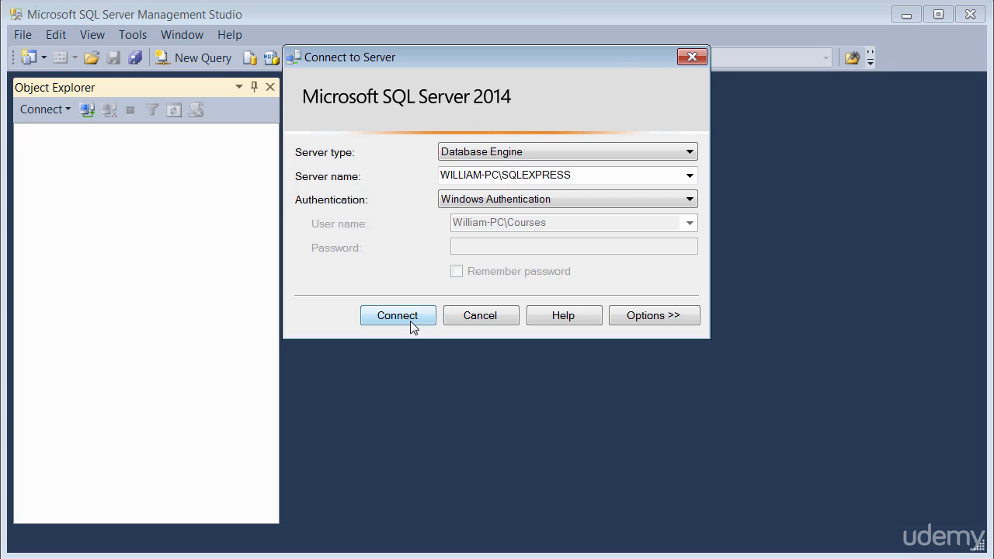
- Connect to WILLIAM-PC\SQLEXPRESS so its Databases and Security folders list in Object Explorer
left_click(398, 315)
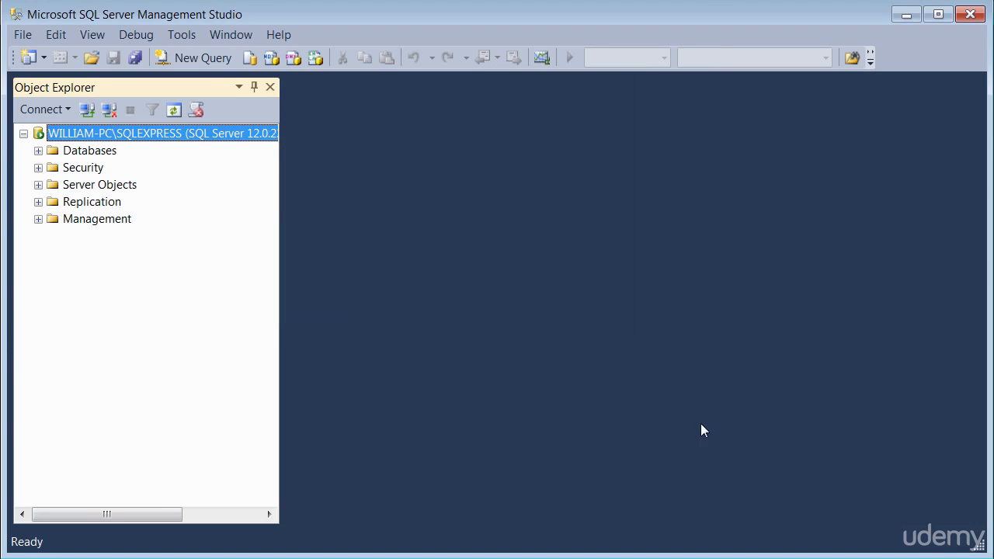
mouse_move(214, 227)
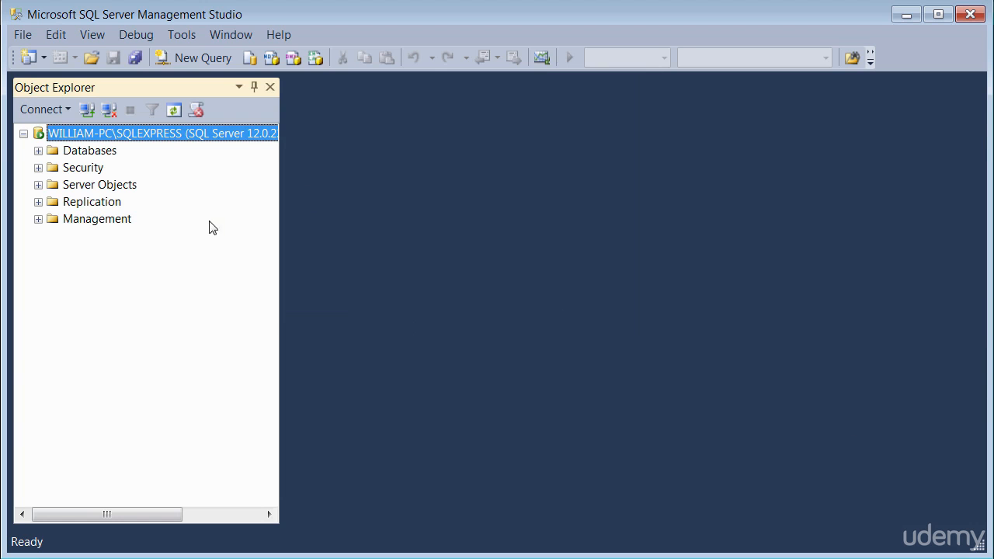
mouse_move(109, 168)
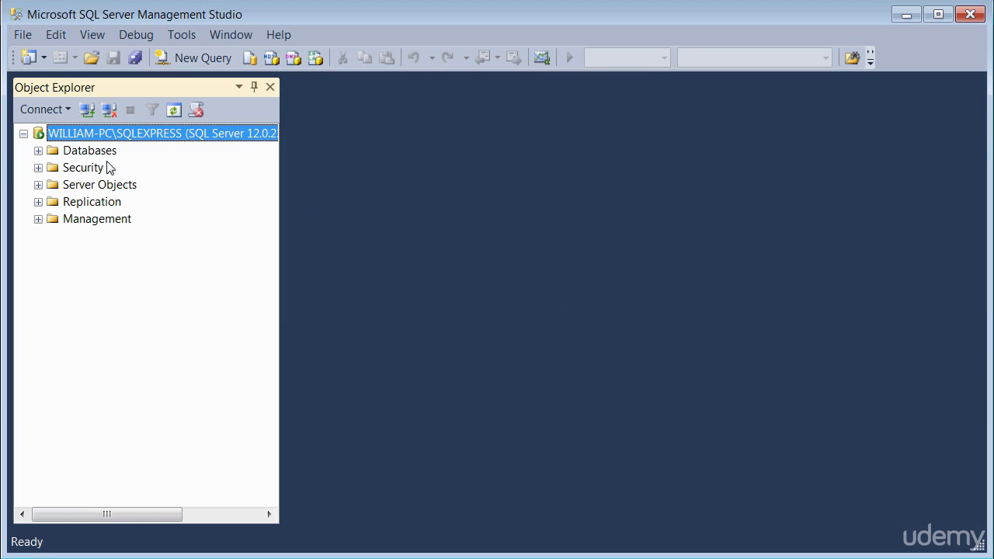
mouse_move(186, 359)
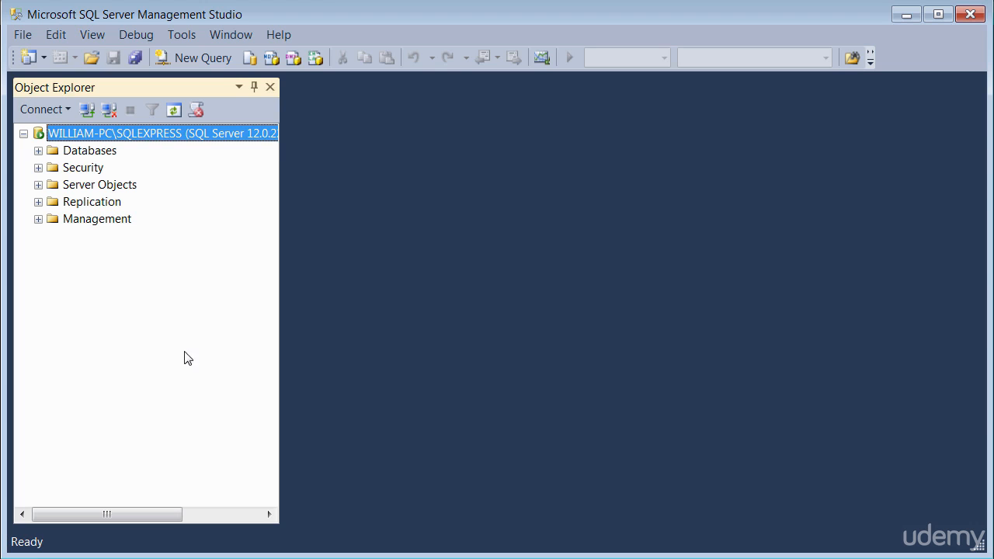
mouse_move(64, 404)
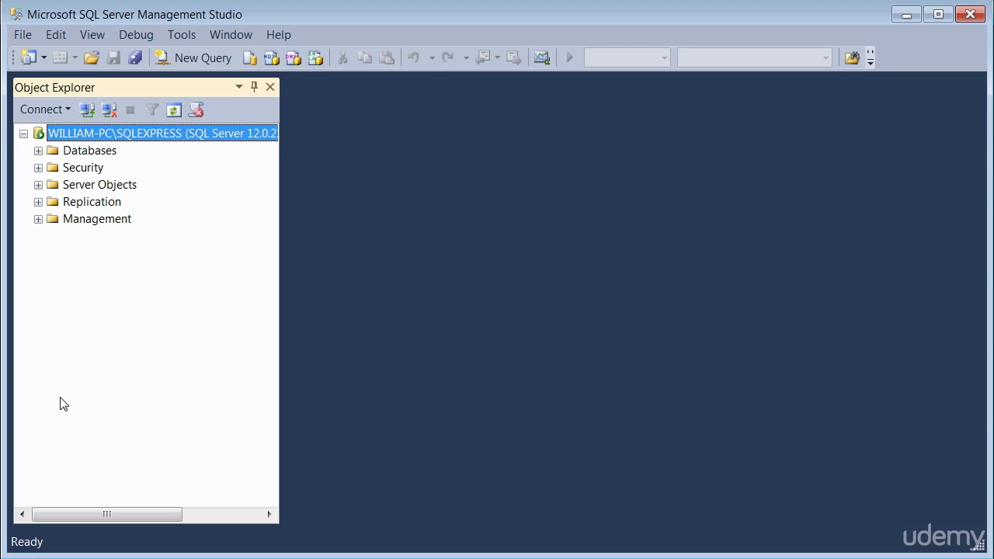
mouse_move(115, 416)
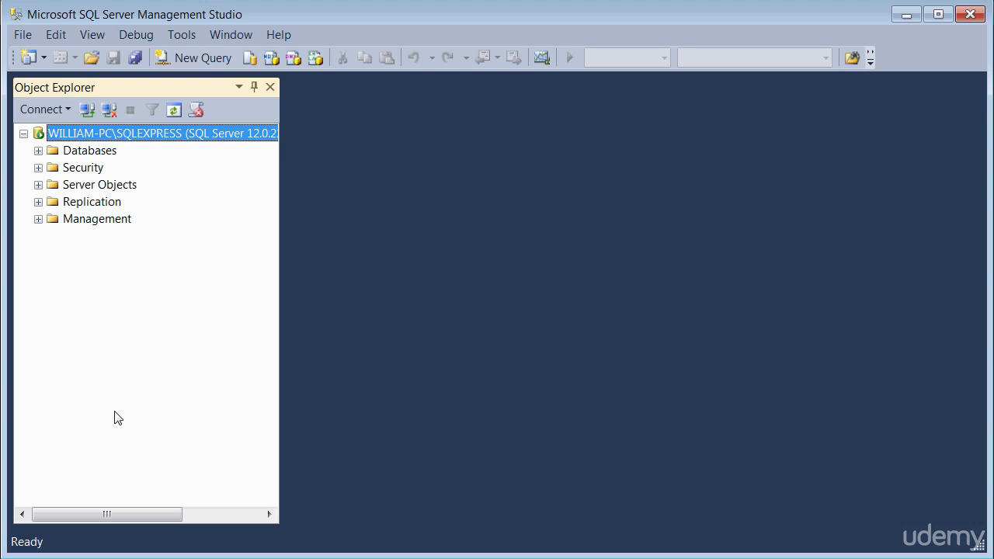
mouse_move(479, 181)
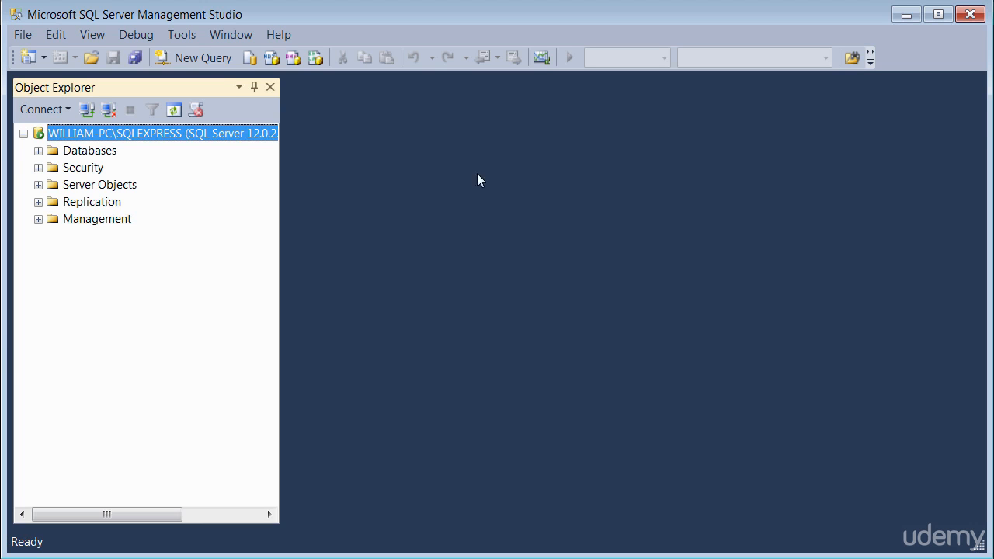
mouse_move(117, 134)
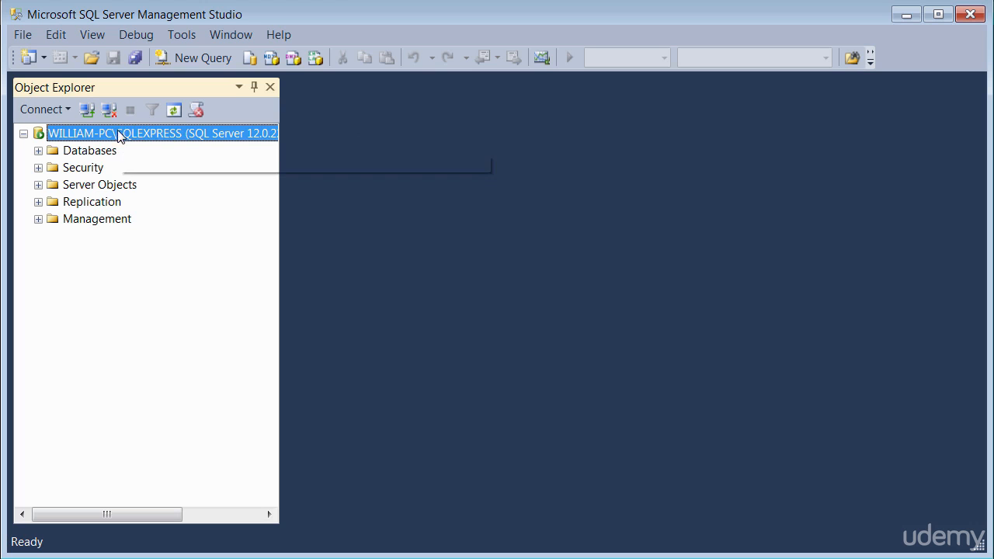
mouse_move(143, 303)
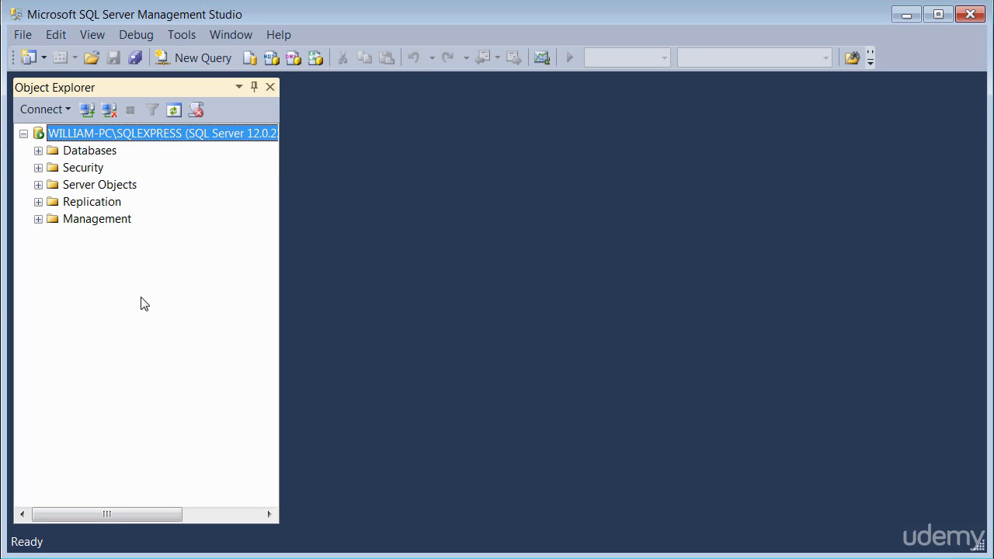
mouse_move(37, 157)
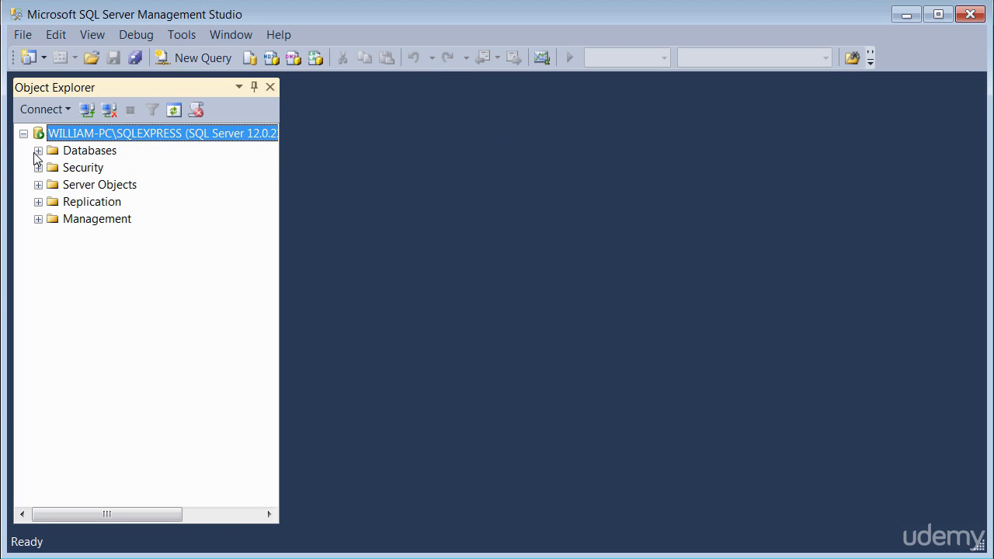
left_click(37, 150)
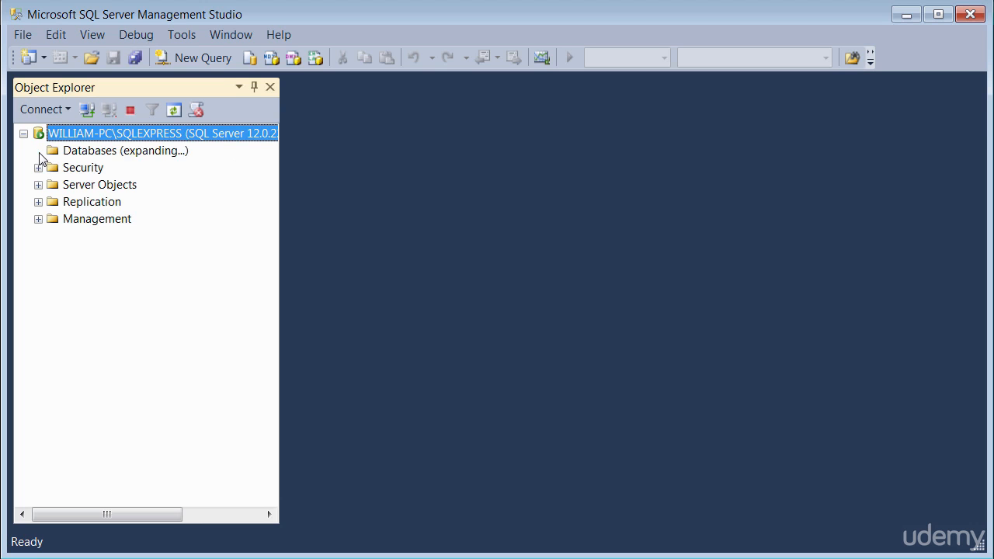
left_click(37, 151)
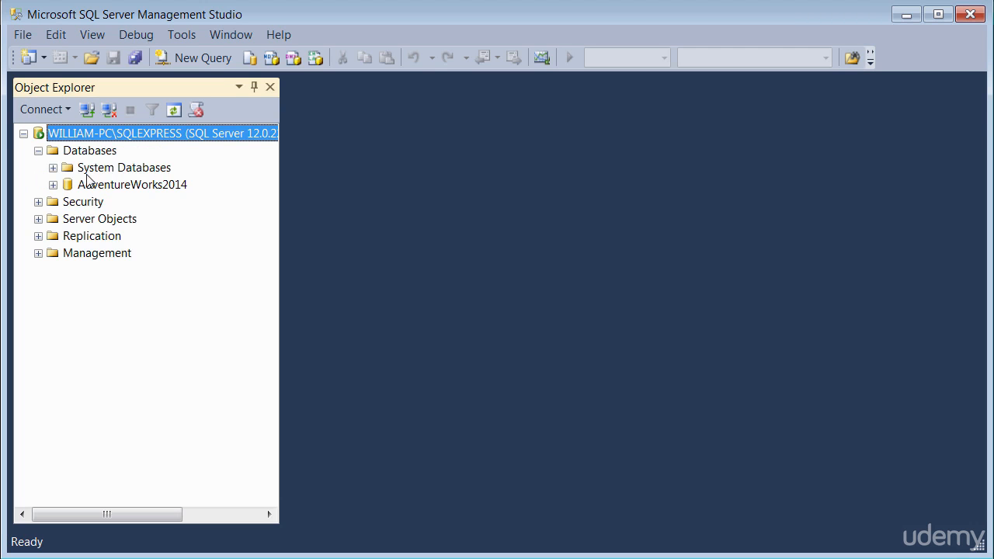
mouse_move(109, 188)
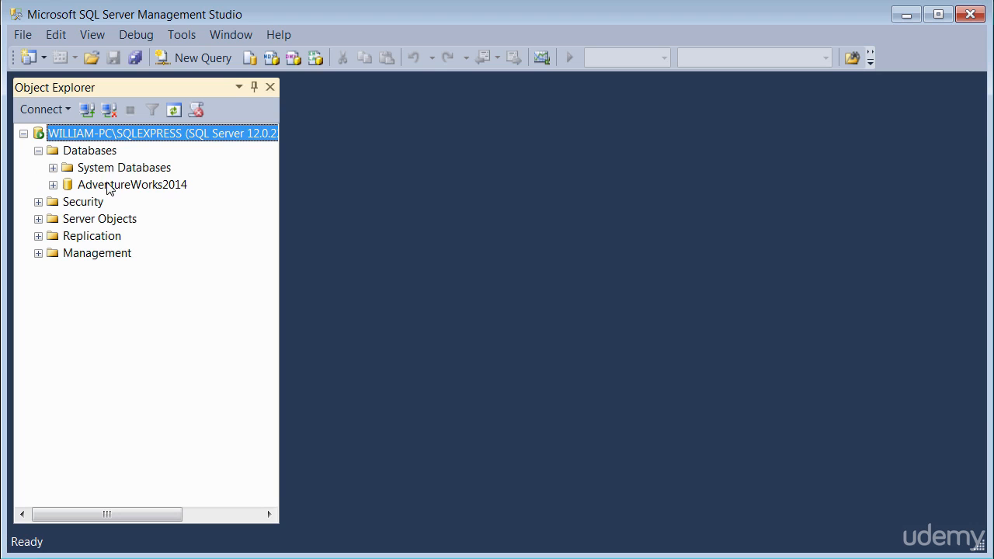
mouse_move(143, 199)
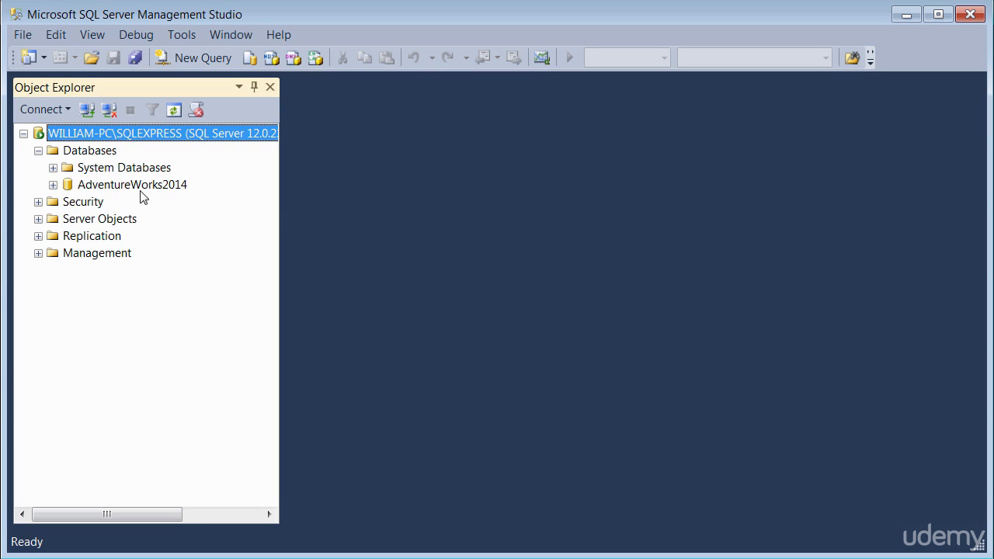
mouse_move(155, 193)
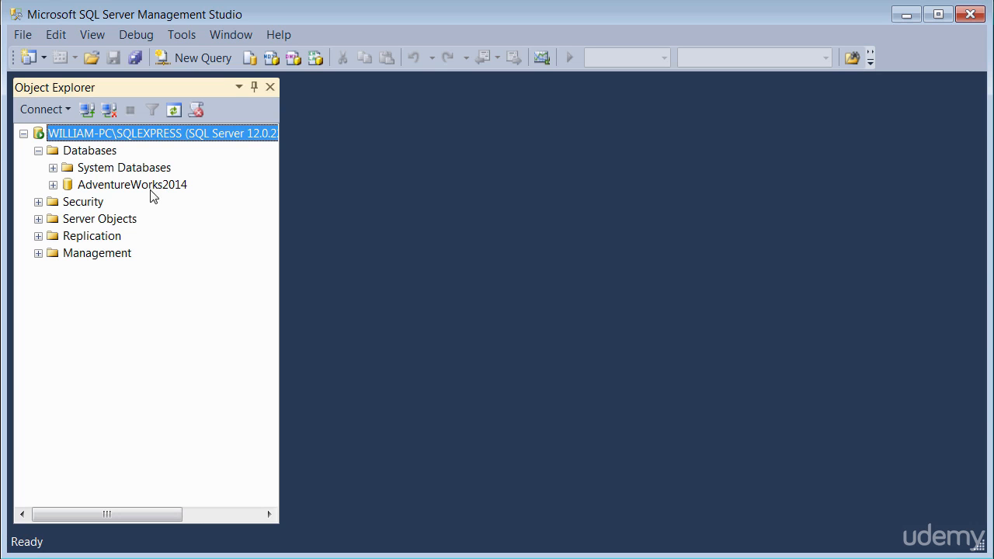
left_click(38, 202)
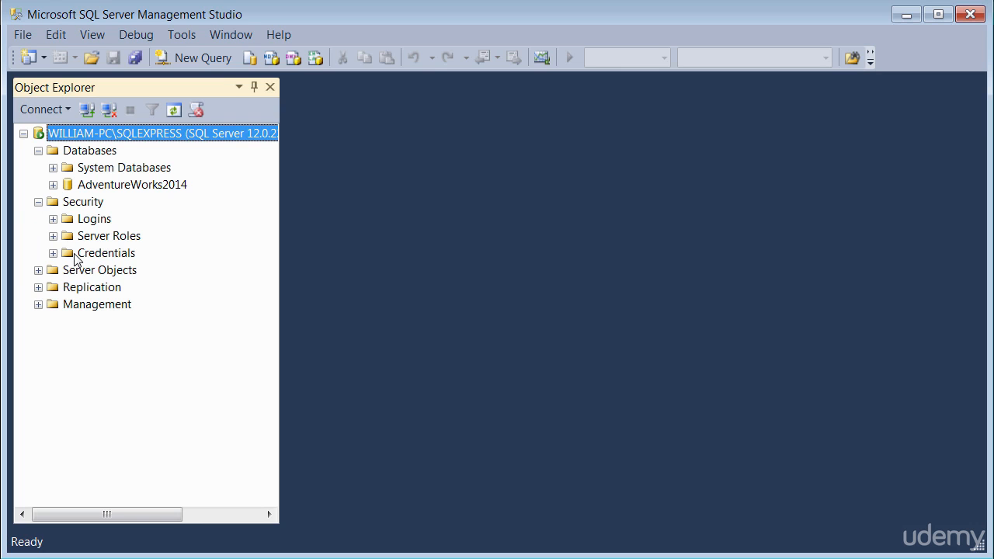
left_click(38, 270)
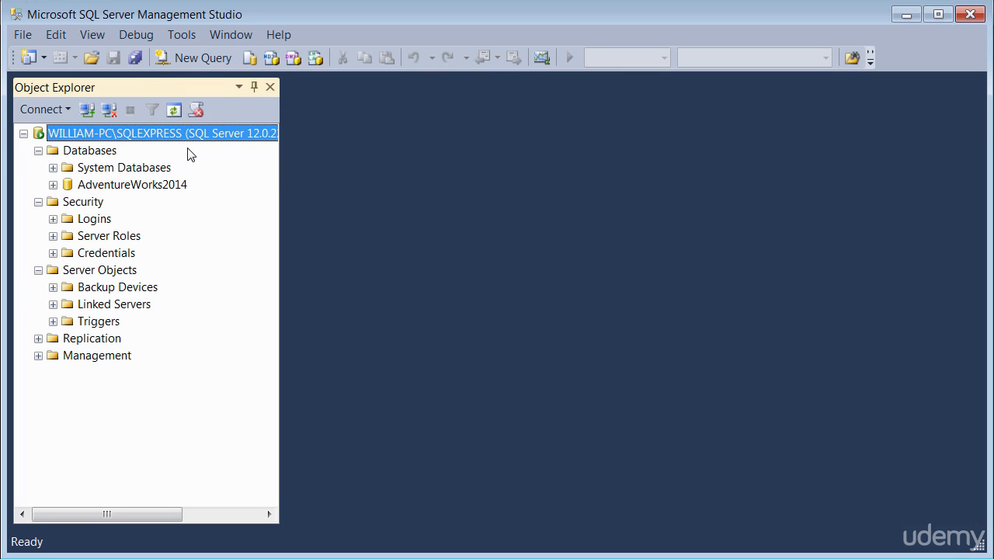
mouse_move(133, 168)
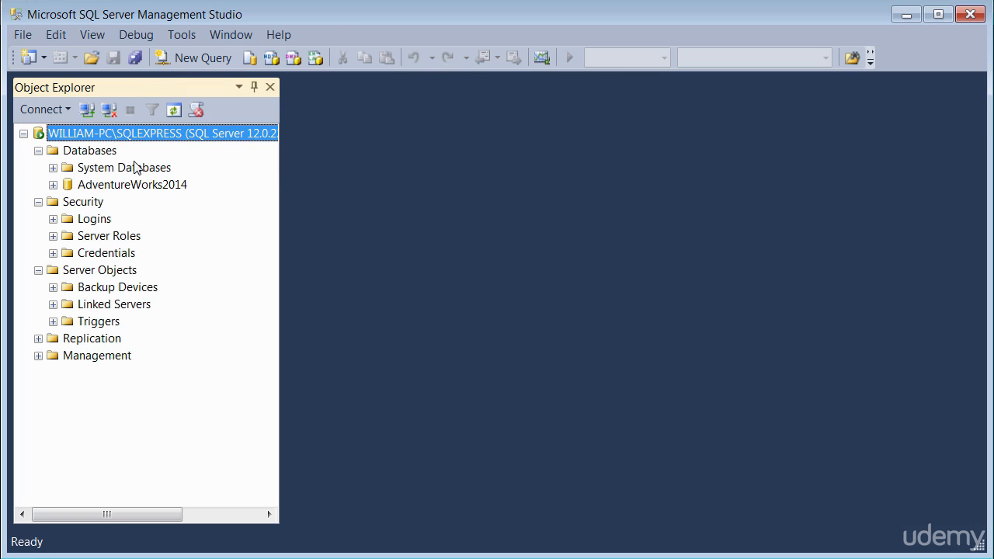
mouse_move(127, 472)
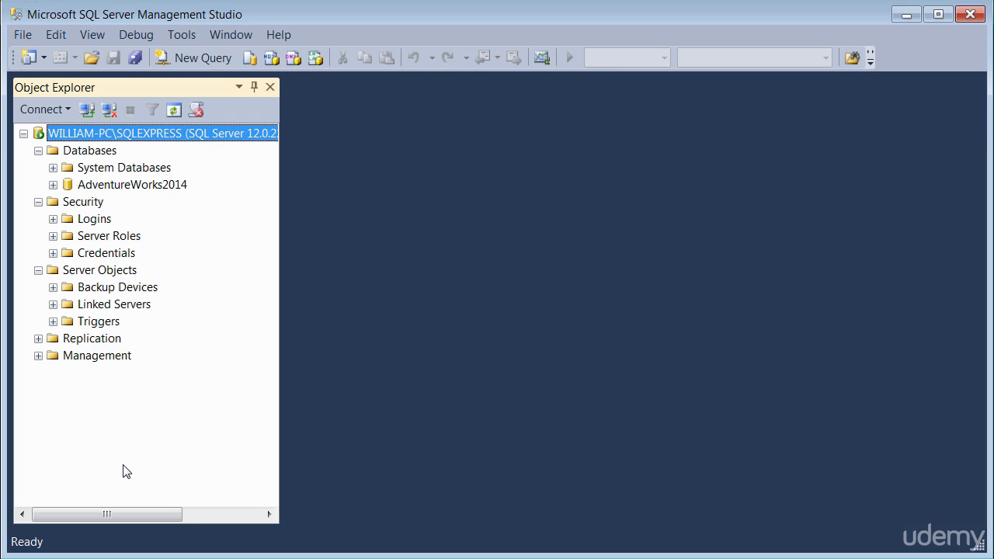
mouse_move(141, 168)
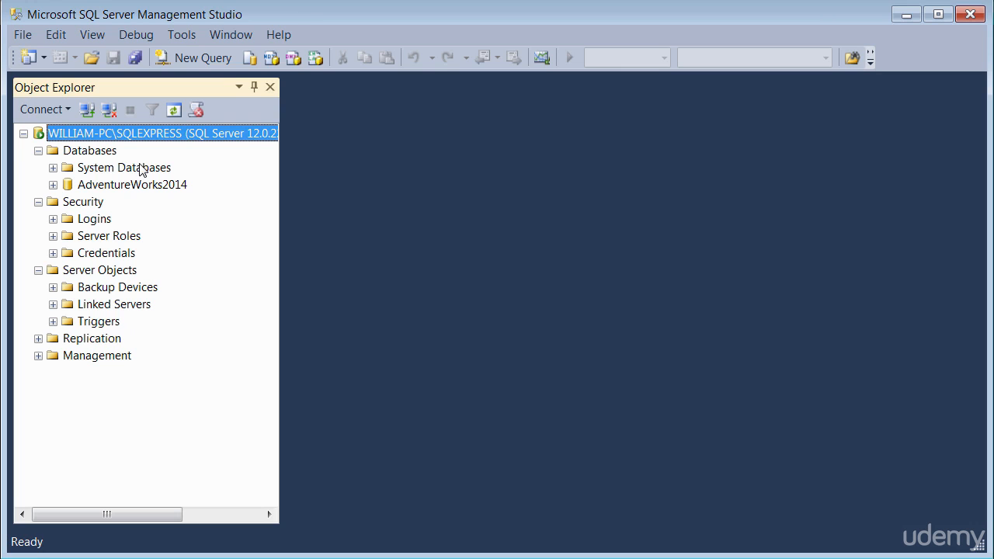
mouse_move(137, 126)
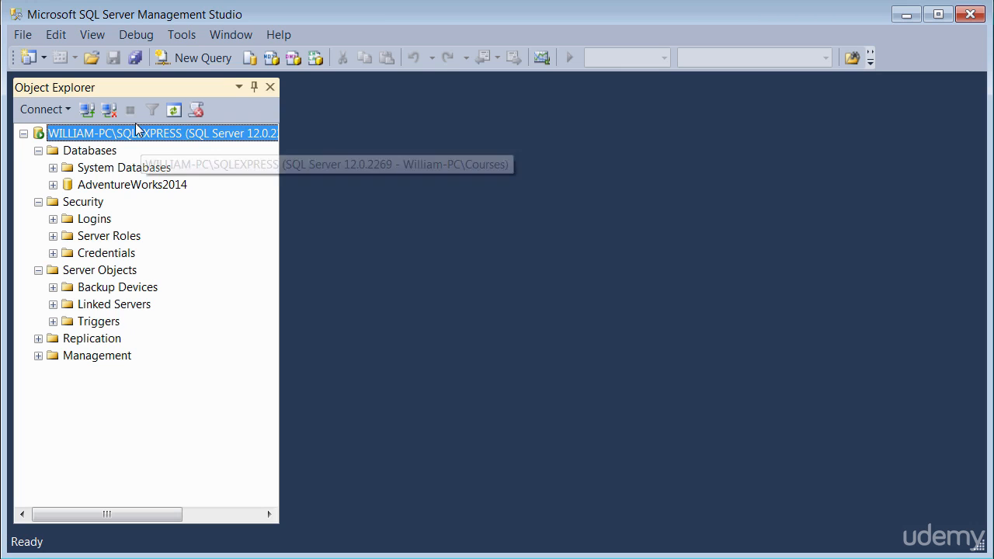
mouse_move(174, 109)
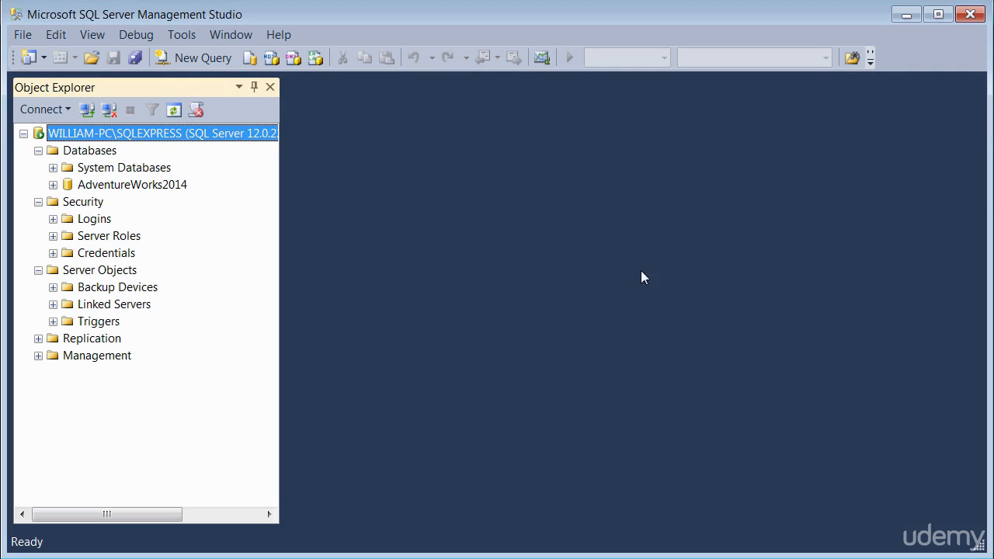
mouse_move(254, 87)
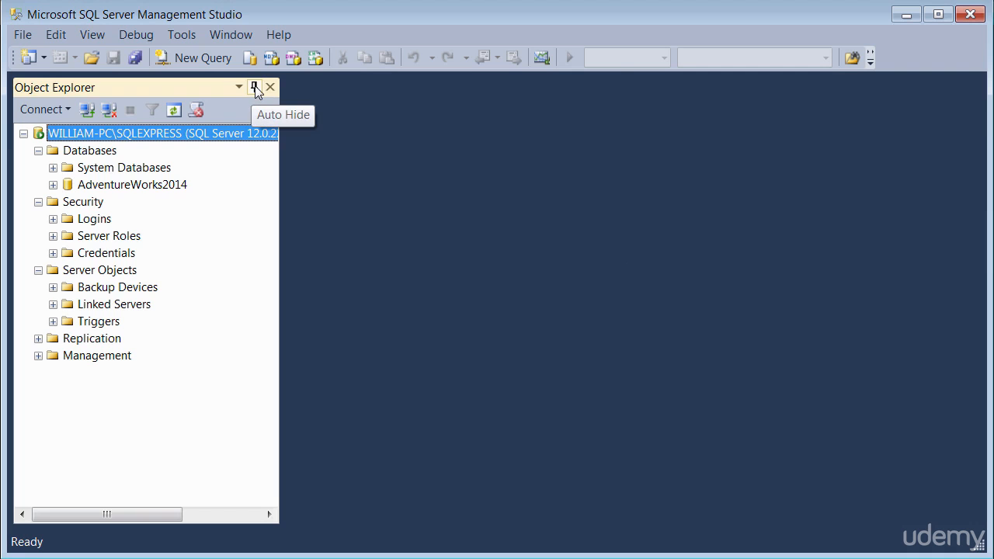
left_click(255, 87)
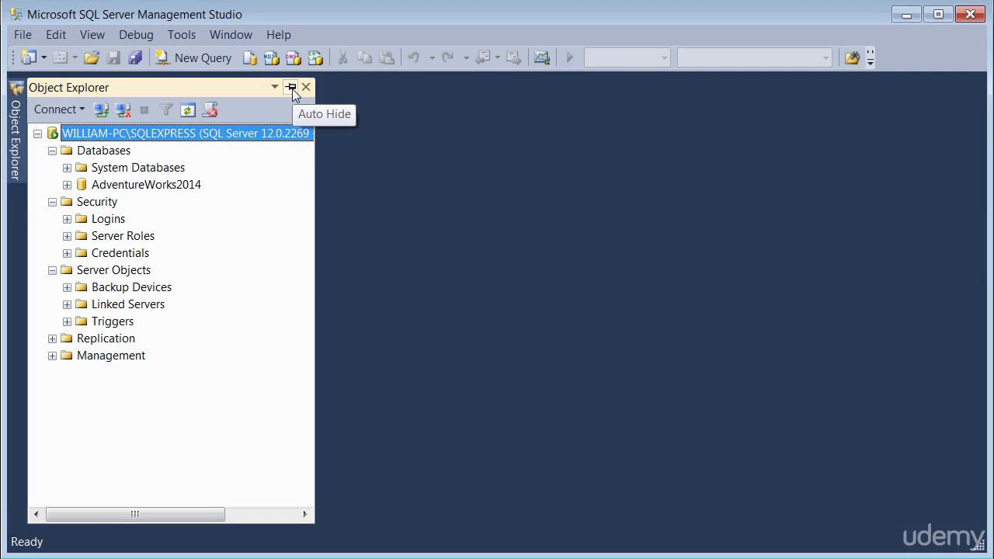
left_click(288, 87)
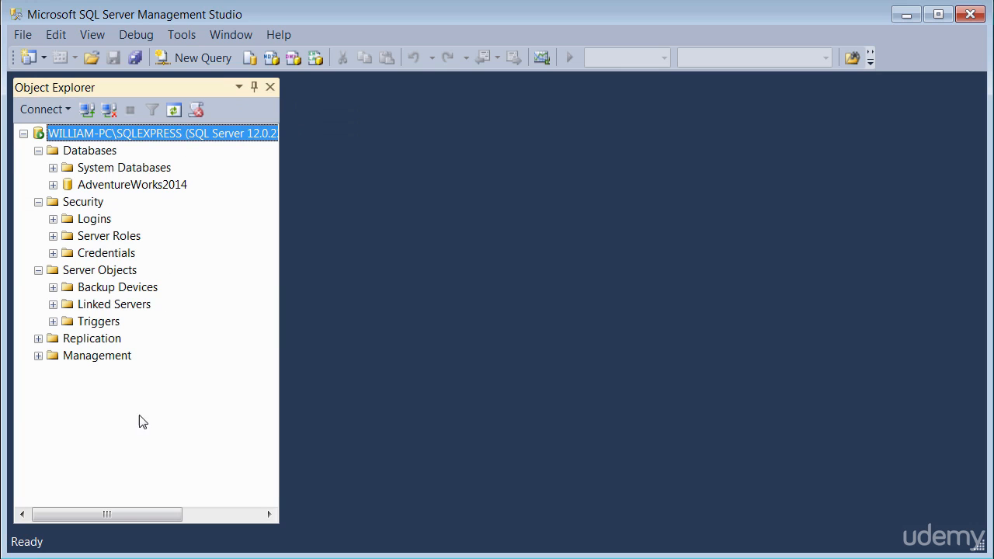
mouse_move(463, 291)
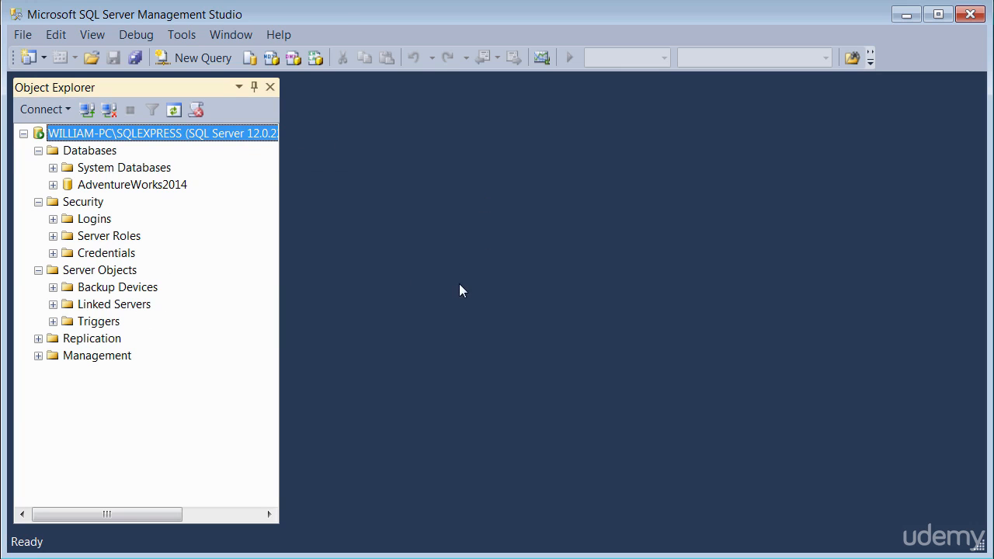
mouse_move(613, 252)
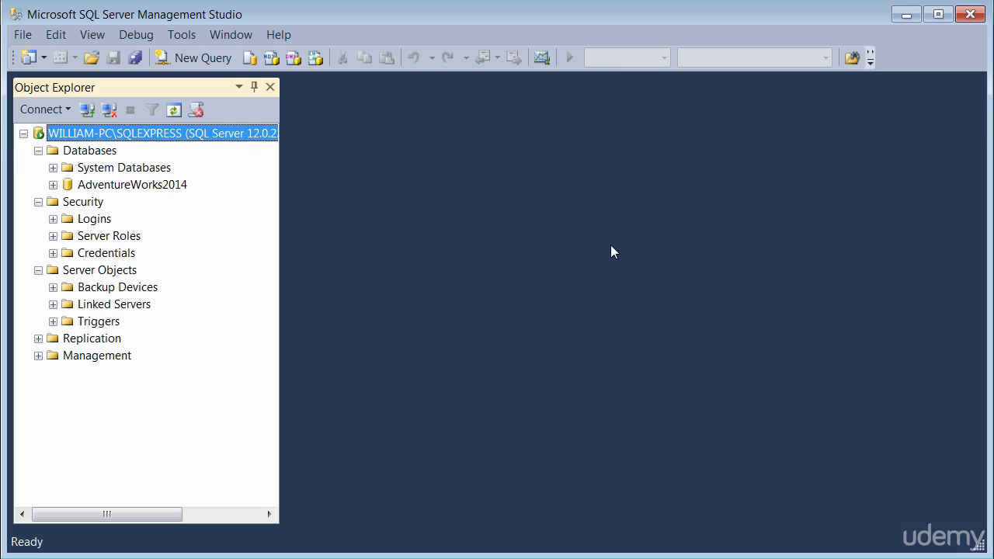
mouse_move(360, 227)
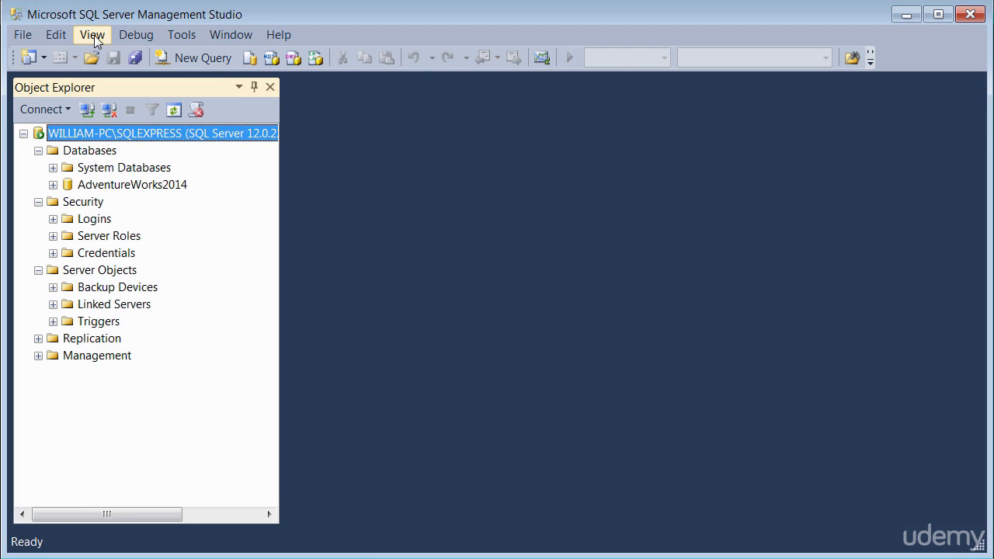
left_click(90, 34)
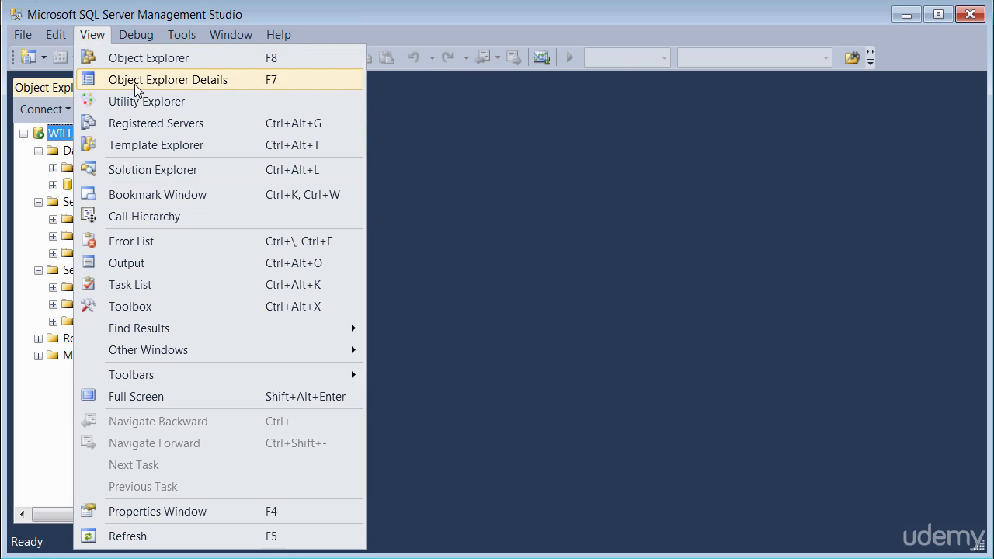
mouse_move(516, 205)
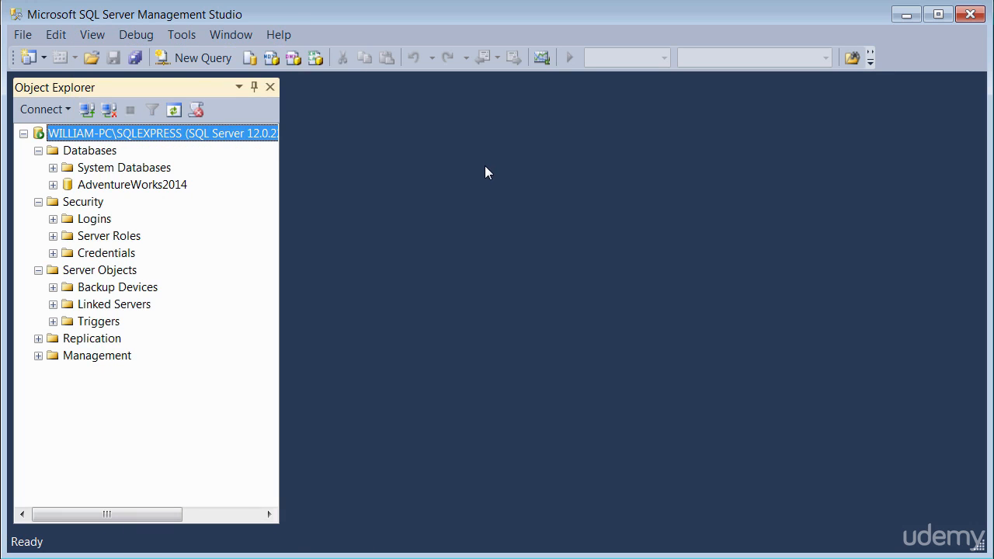
mouse_move(339, 129)
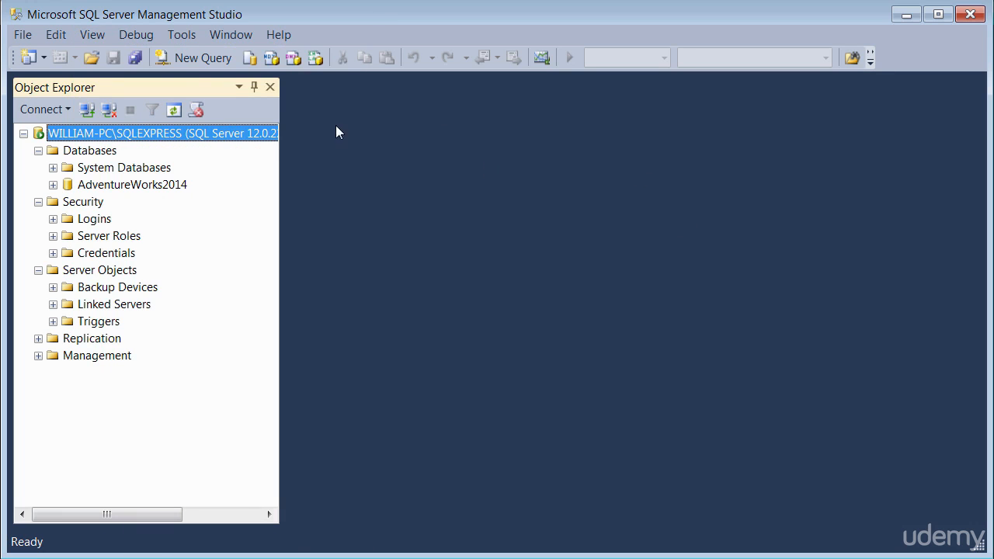
mouse_move(211, 64)
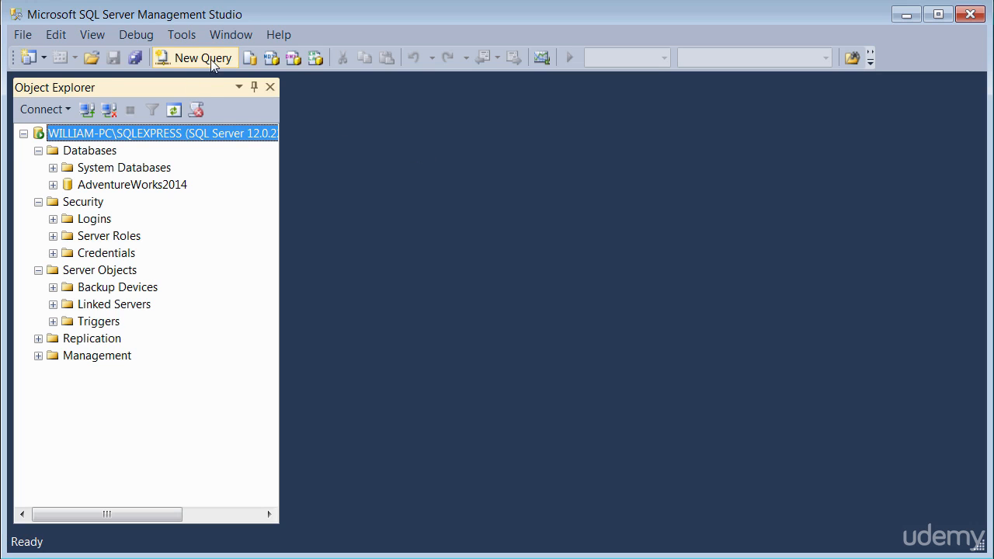
mouse_move(211, 63)
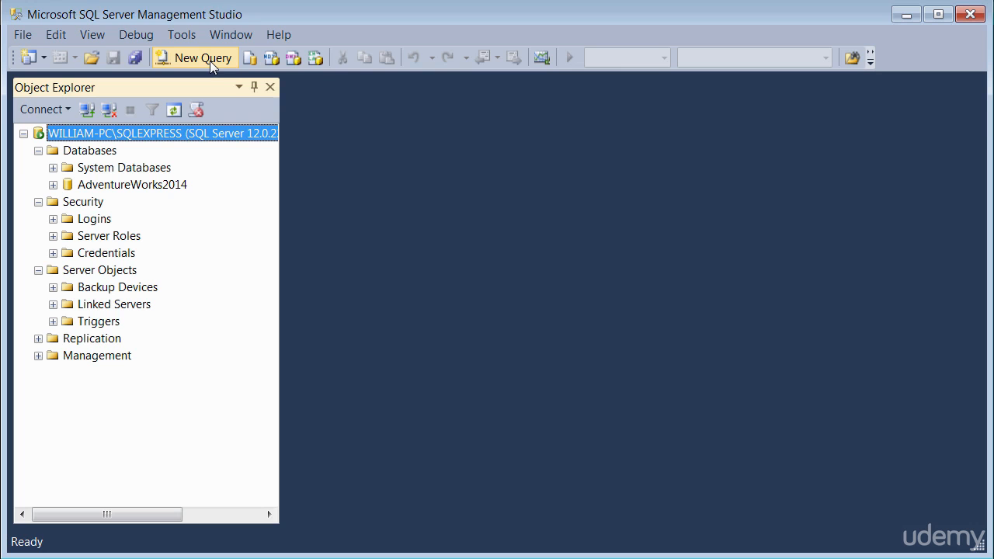
- Start a new blank query, SQLQuery1.sql, connected to WILLIAM-PC\SQLEXPRESS on master
left_click(202, 57)
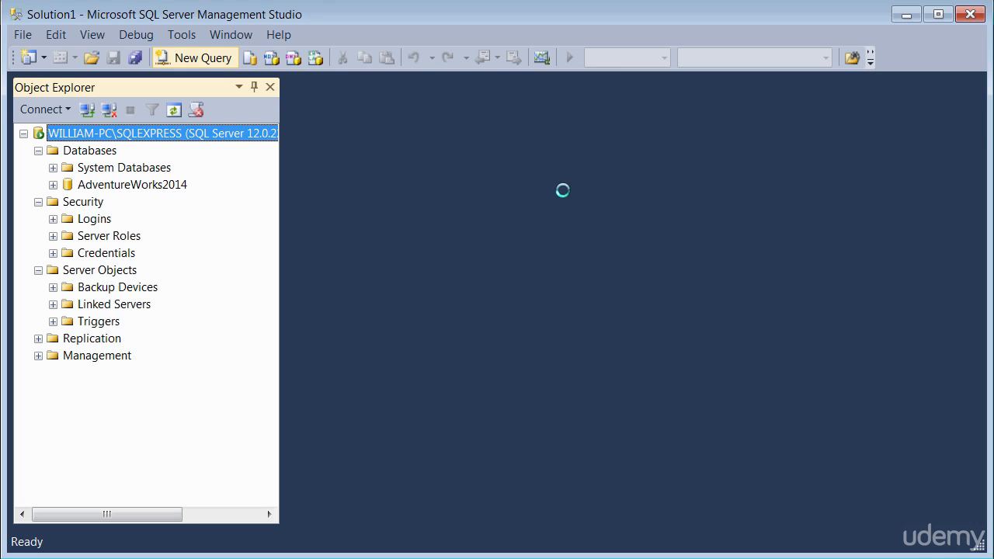
left_click(202, 59)
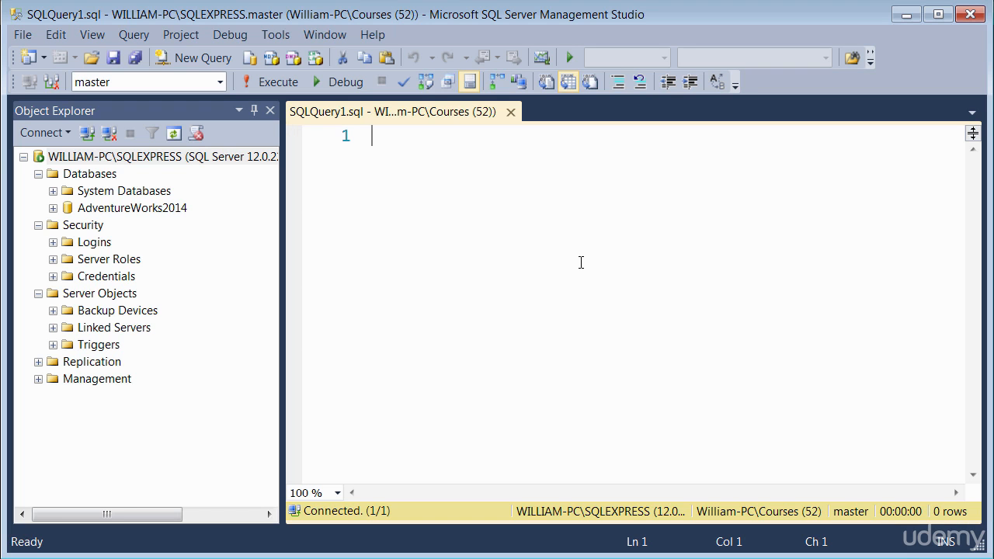
mouse_move(559, 236)
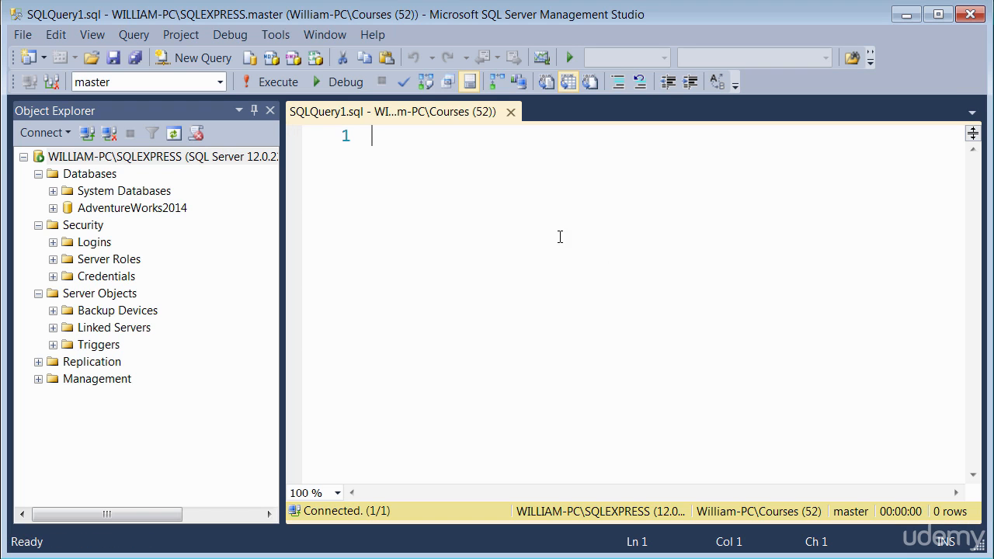
mouse_move(734, 278)
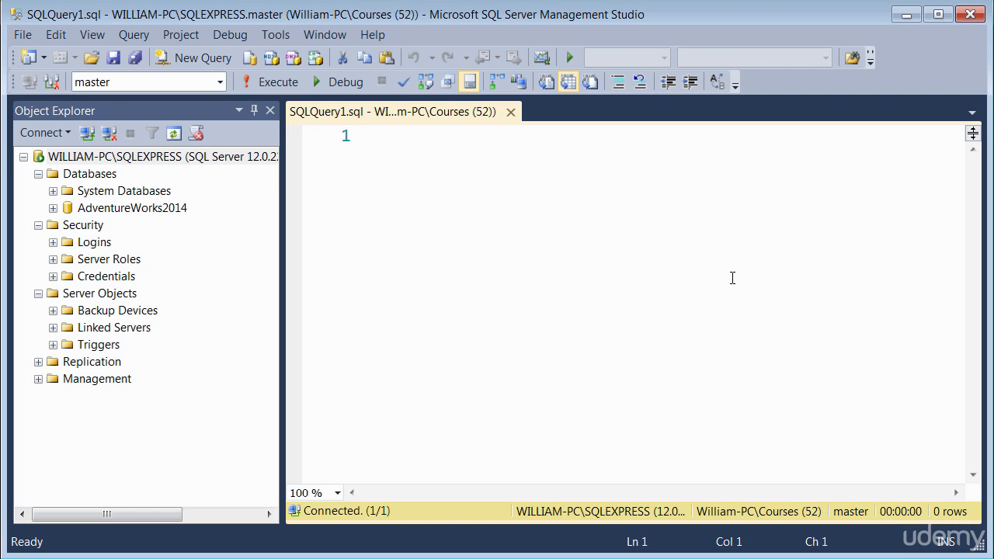
mouse_move(659, 346)
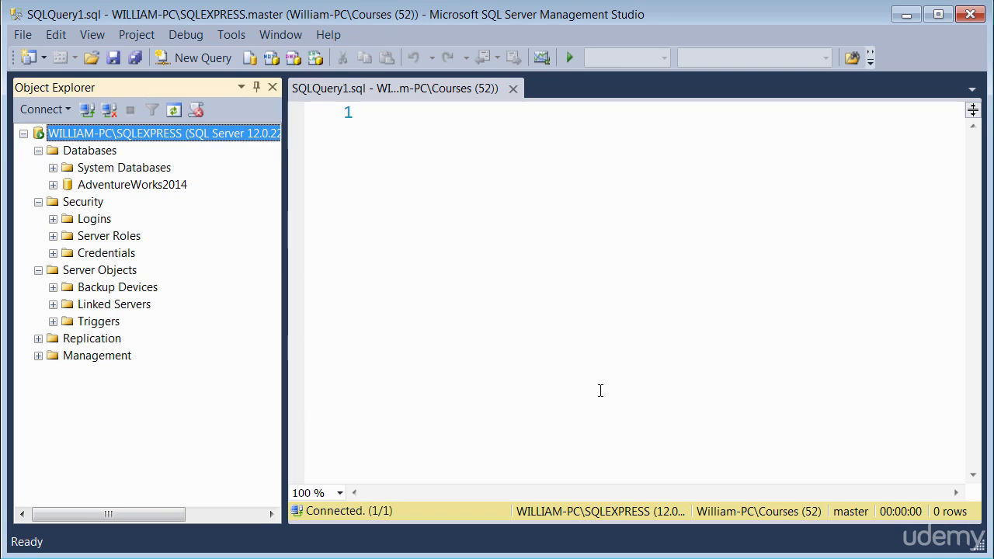
mouse_move(101, 47)
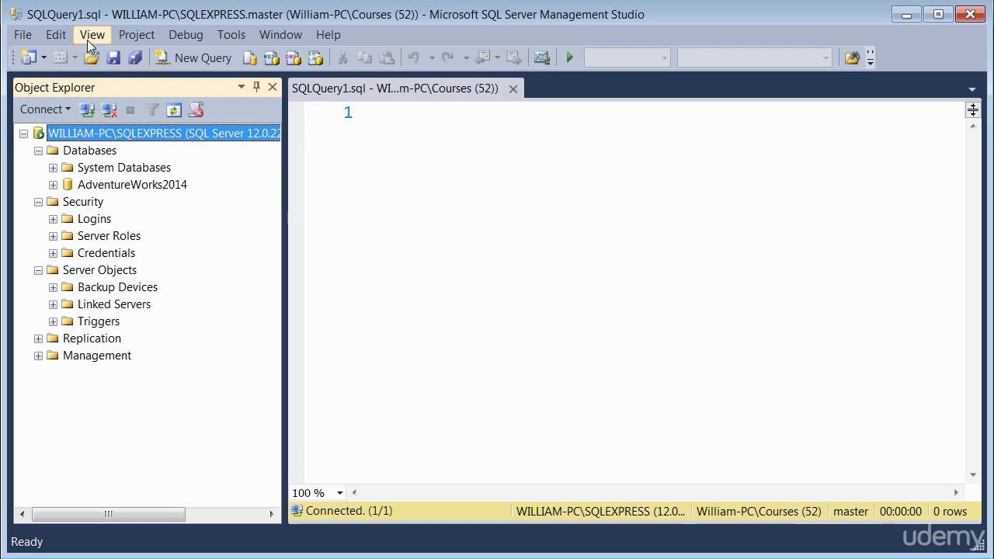
- Bring up the View menu to show Solution Explorer beside SQLQuery1.sql
left_click(92, 34)
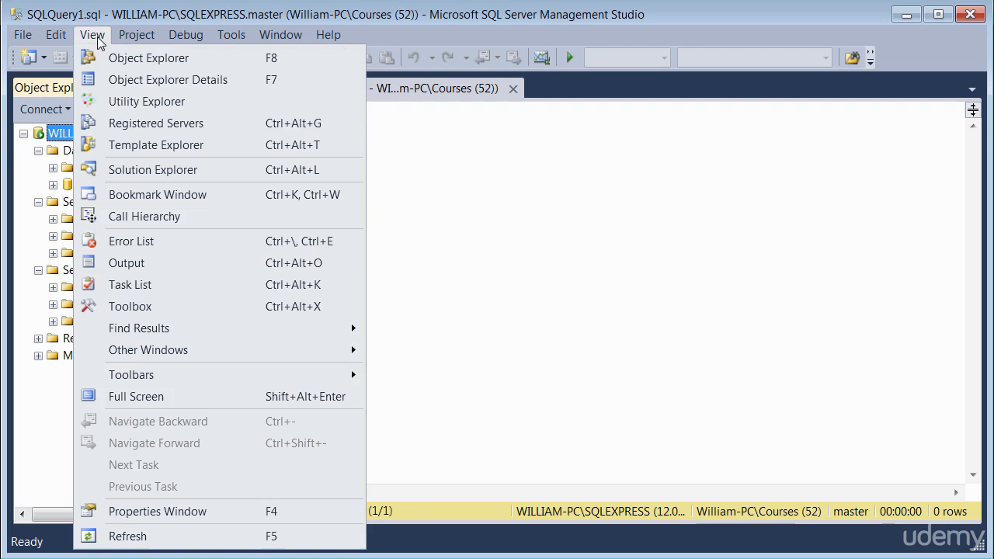
mouse_move(146, 160)
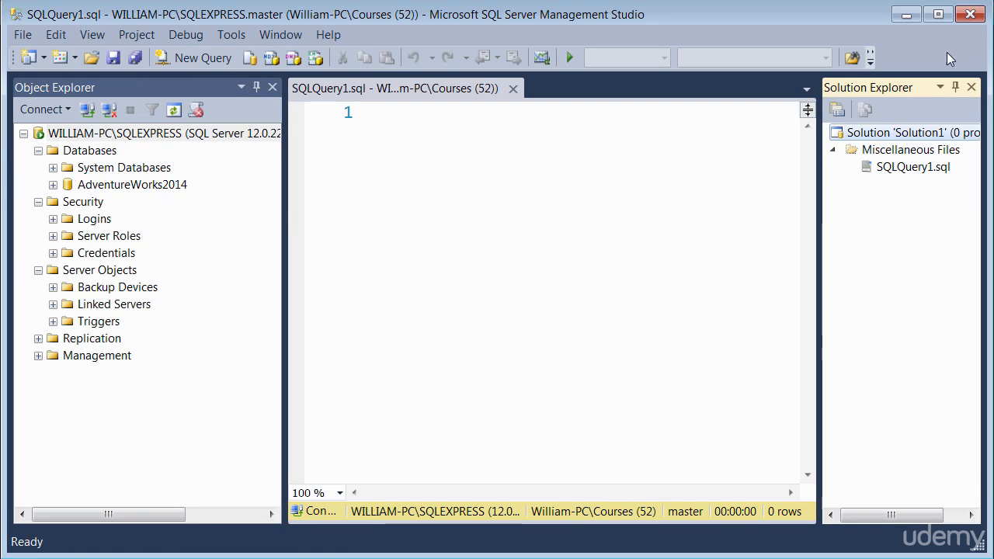
mouse_move(907, 211)
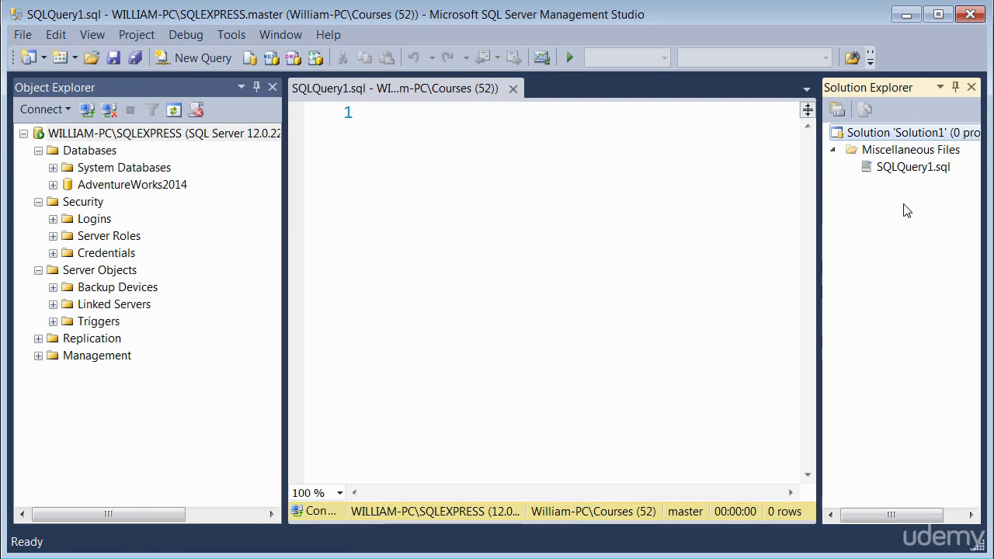
mouse_move(907, 208)
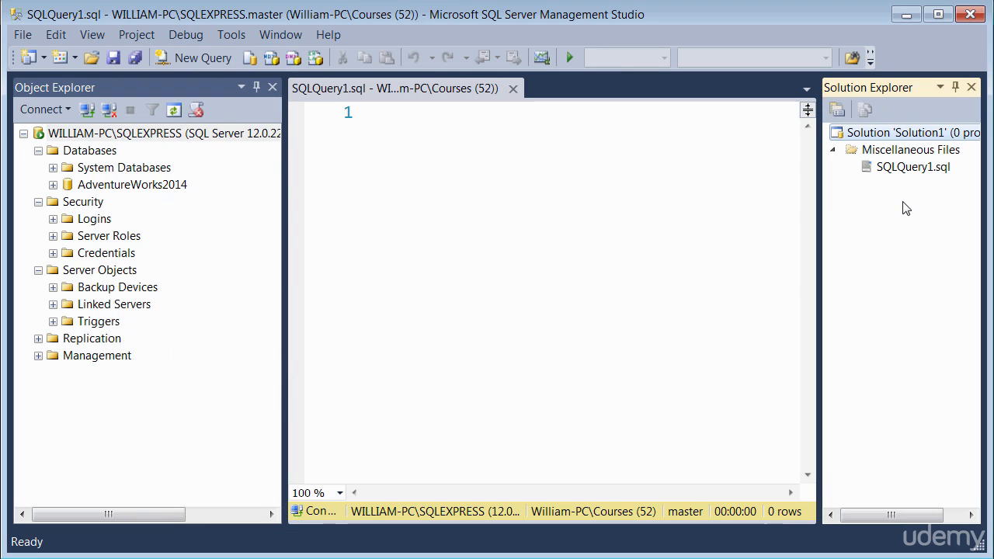
mouse_move(889, 177)
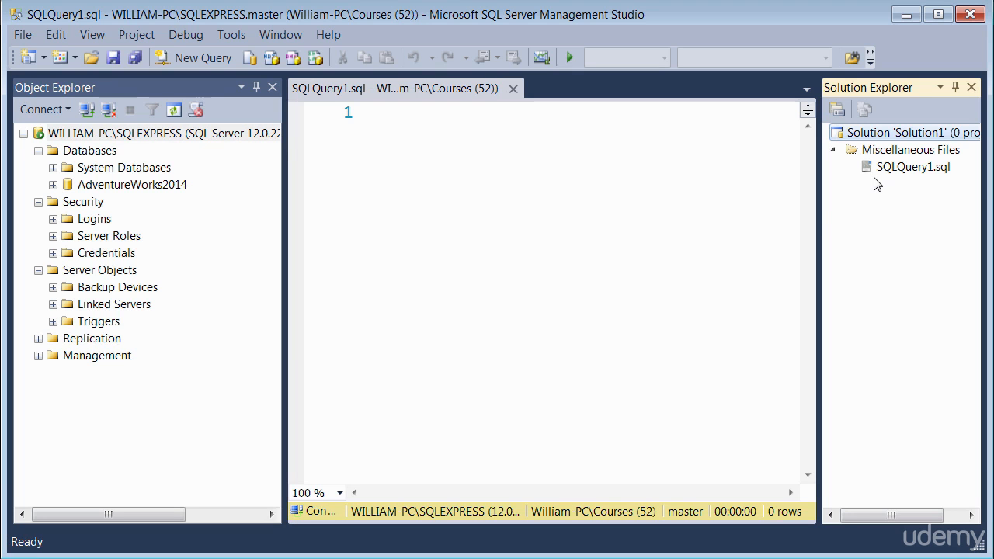
mouse_move(827, 206)
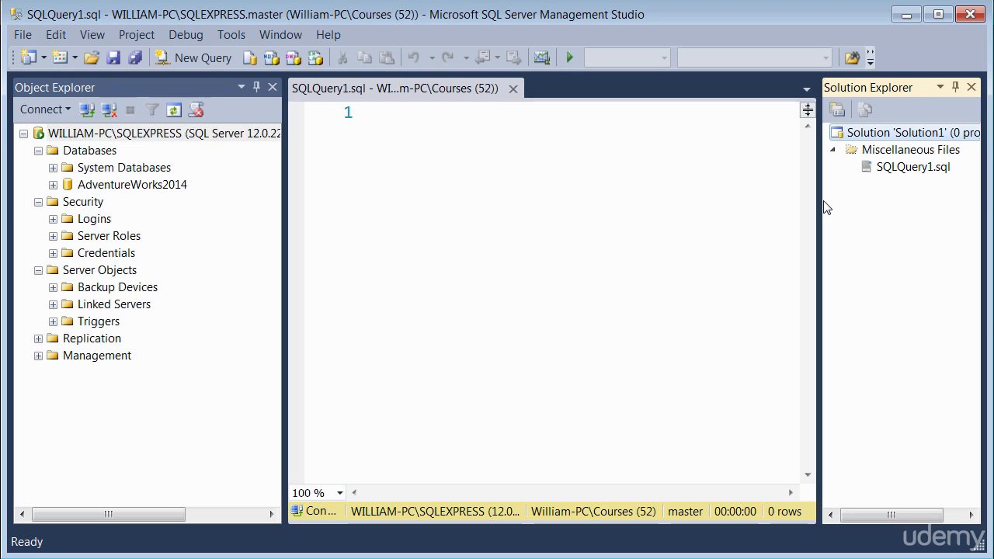
mouse_move(926, 231)
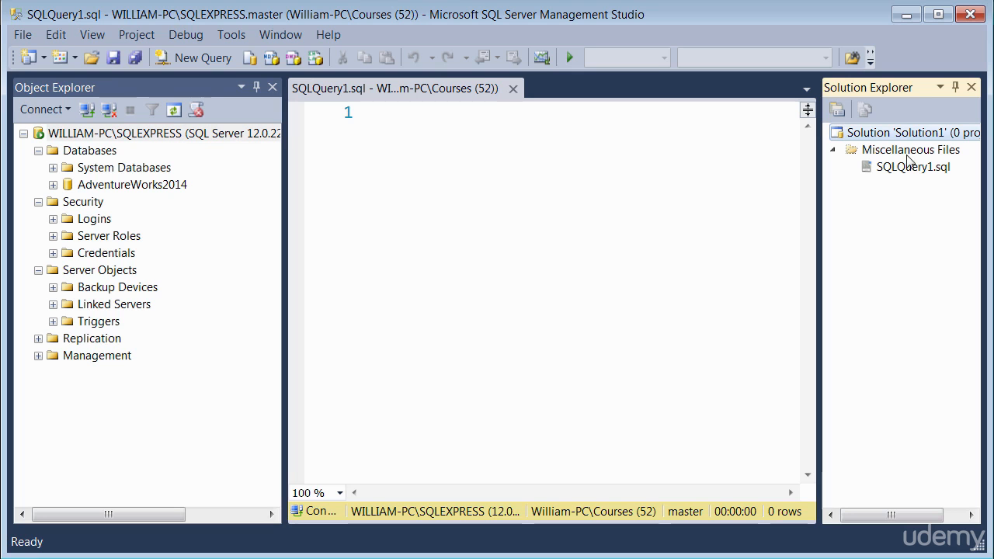
mouse_move(898, 239)
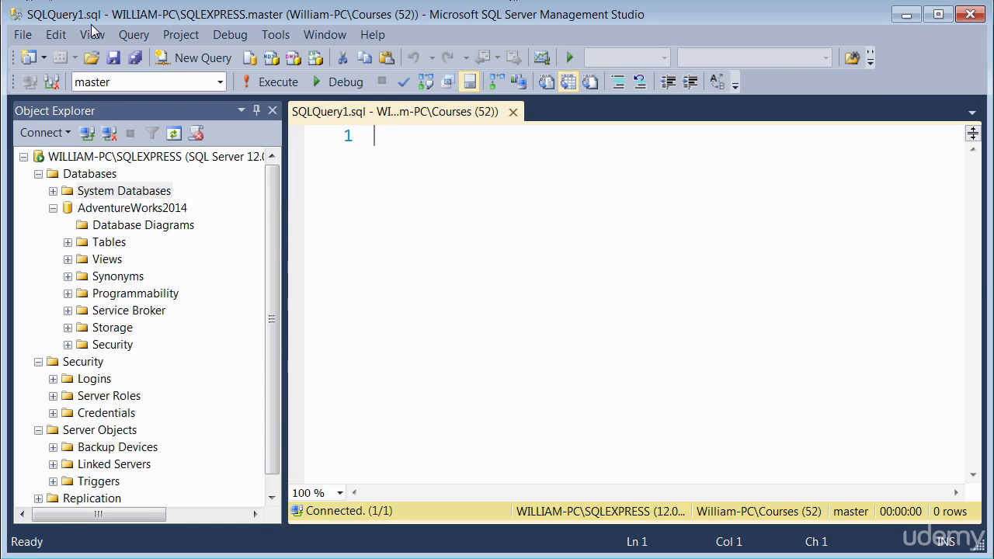
- Show the Properties window from the View menu and focus the blank SQLQuery1.sql editor
left_click(90, 34)
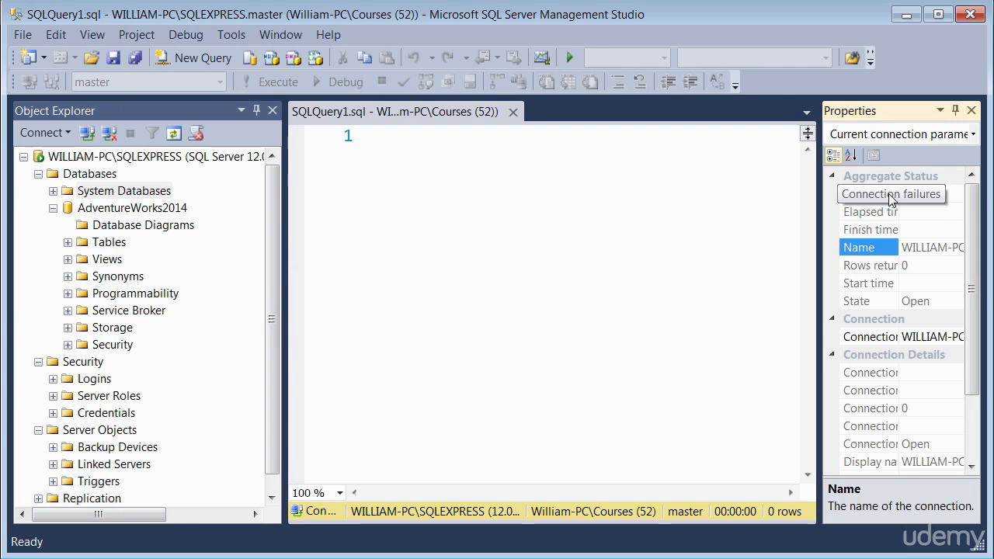
mouse_move(876, 190)
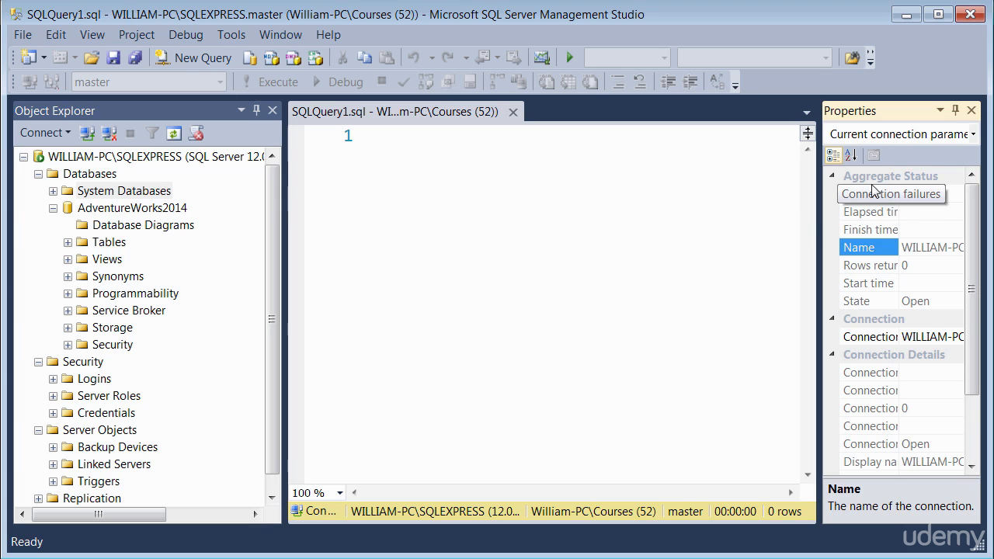
mouse_move(873, 154)
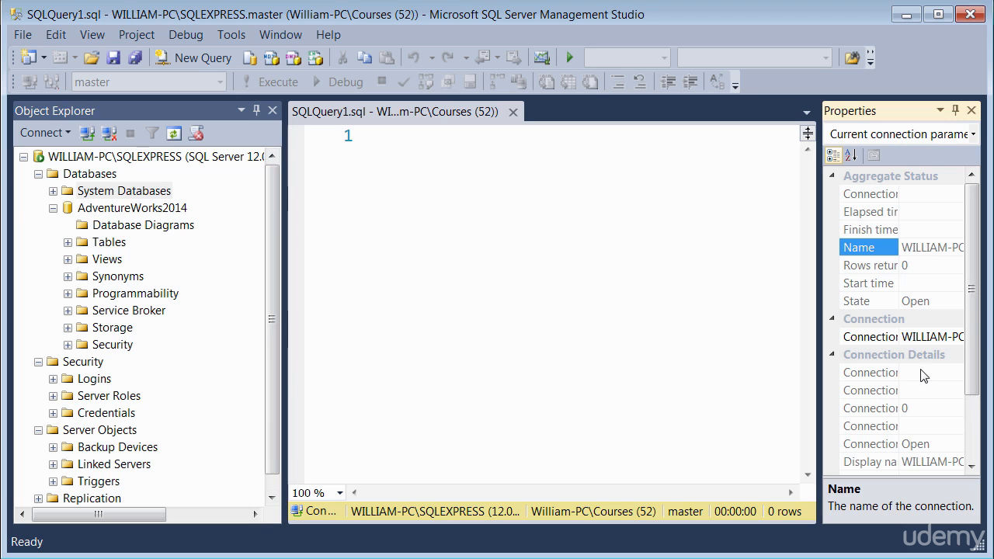
mouse_move(117, 163)
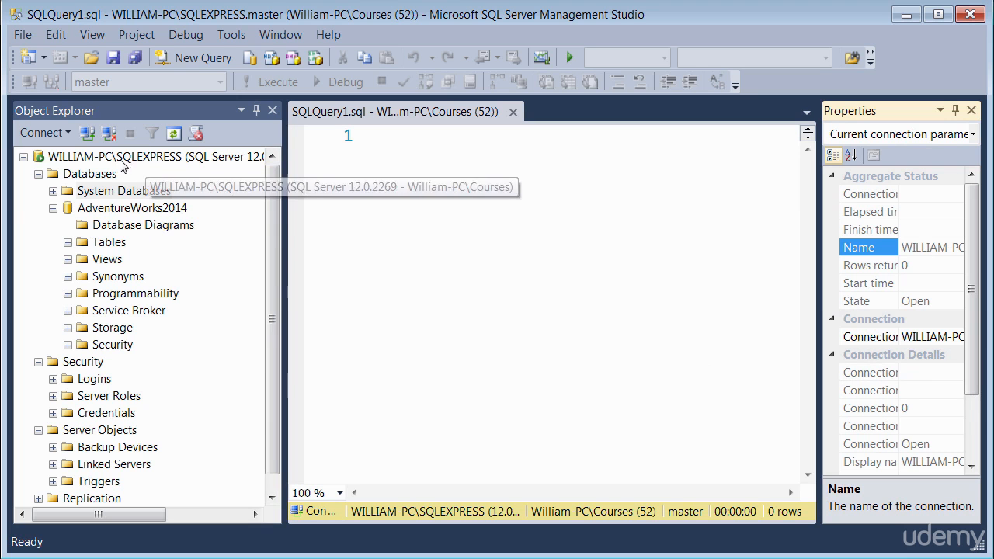
mouse_move(929, 233)
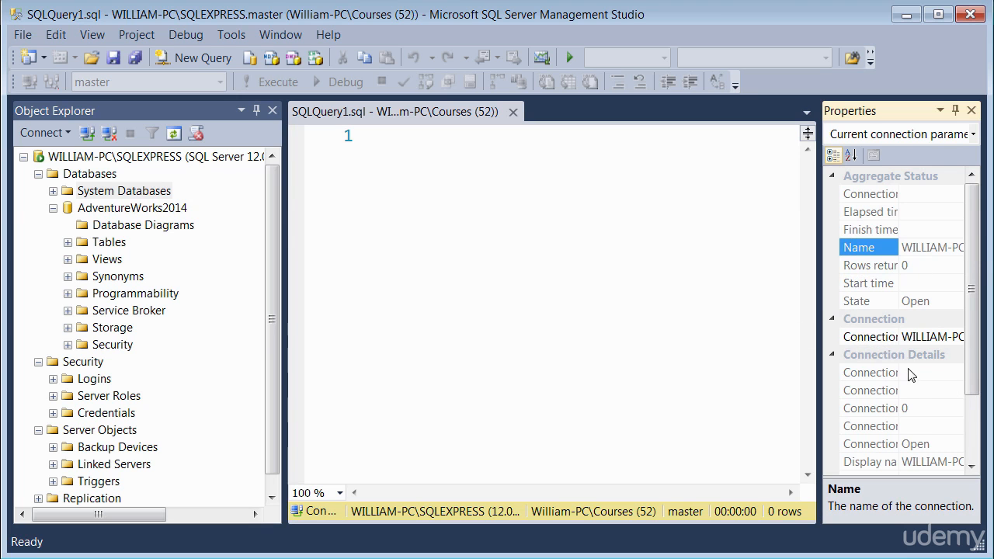
mouse_move(907, 444)
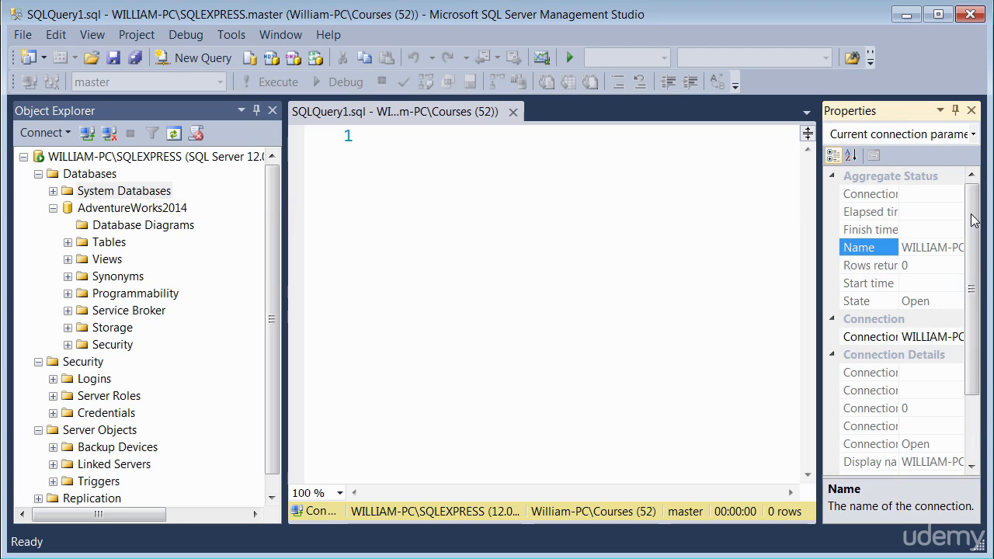
left_click(489, 270)
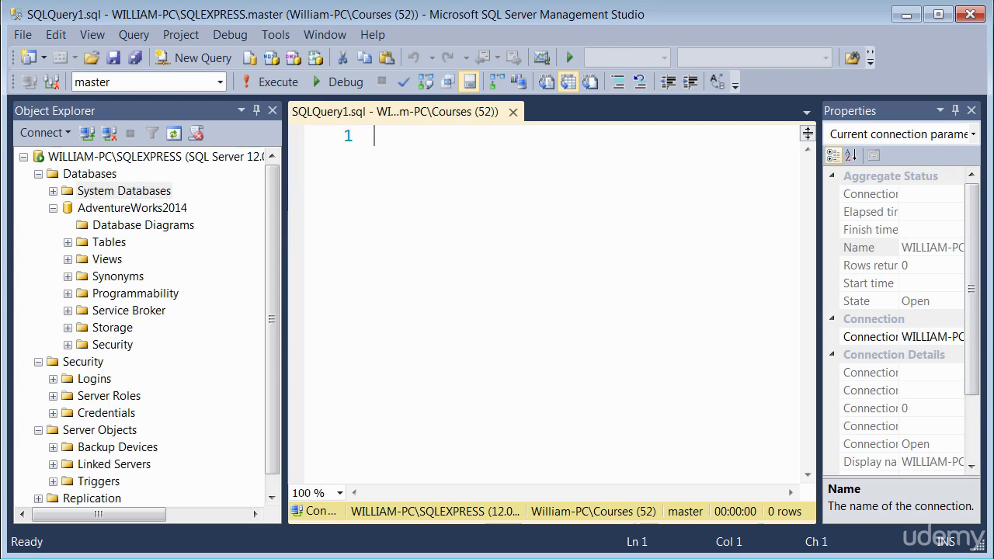
mouse_move(346, 181)
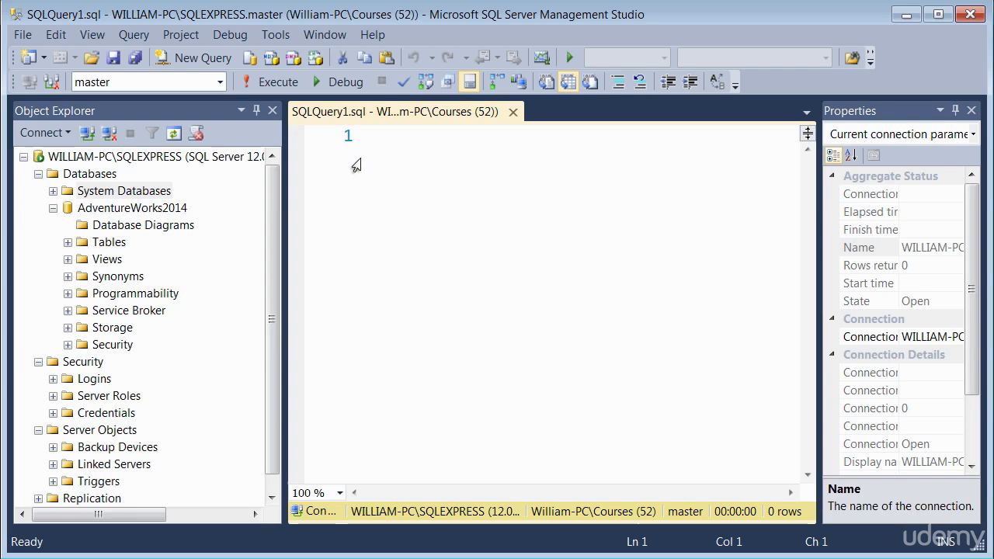
mouse_move(267, 126)
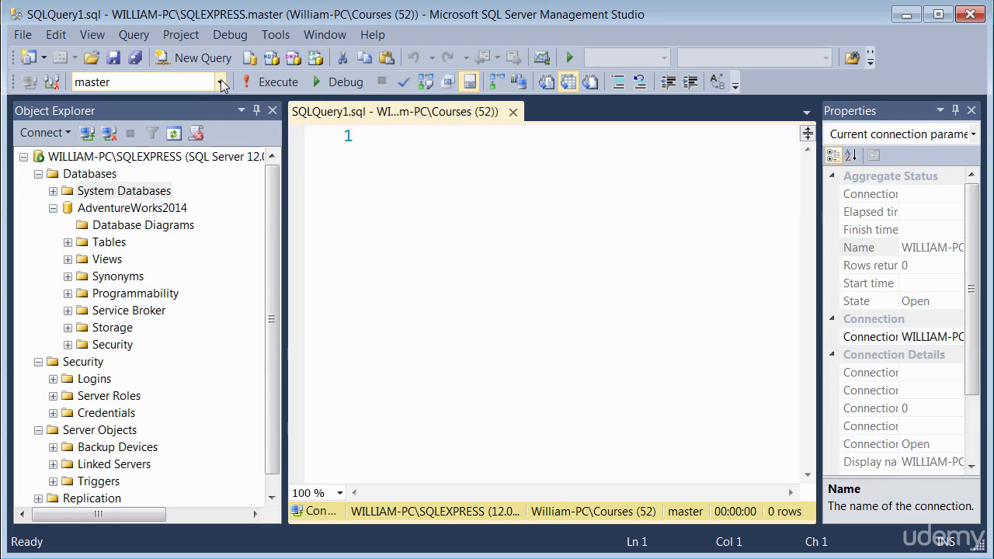
mouse_move(224, 81)
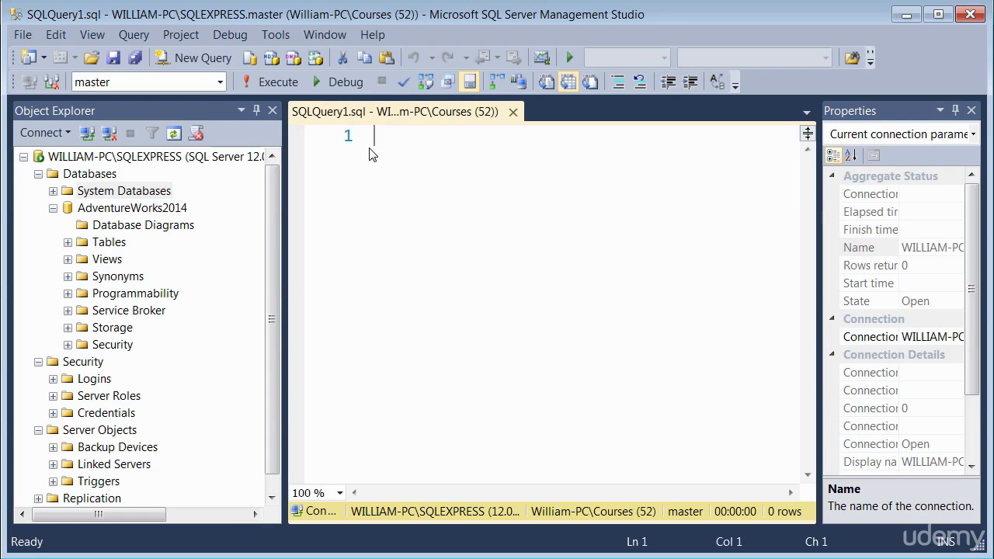
mouse_move(176, 125)
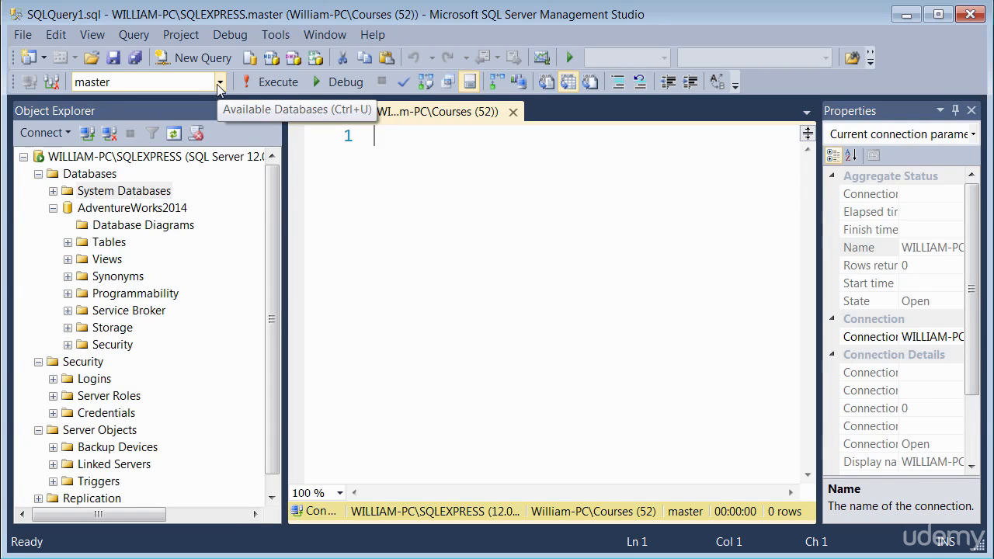
- Switch the query's target database from master to AdventureWorks2014 via Available Databases
left_click(220, 81)
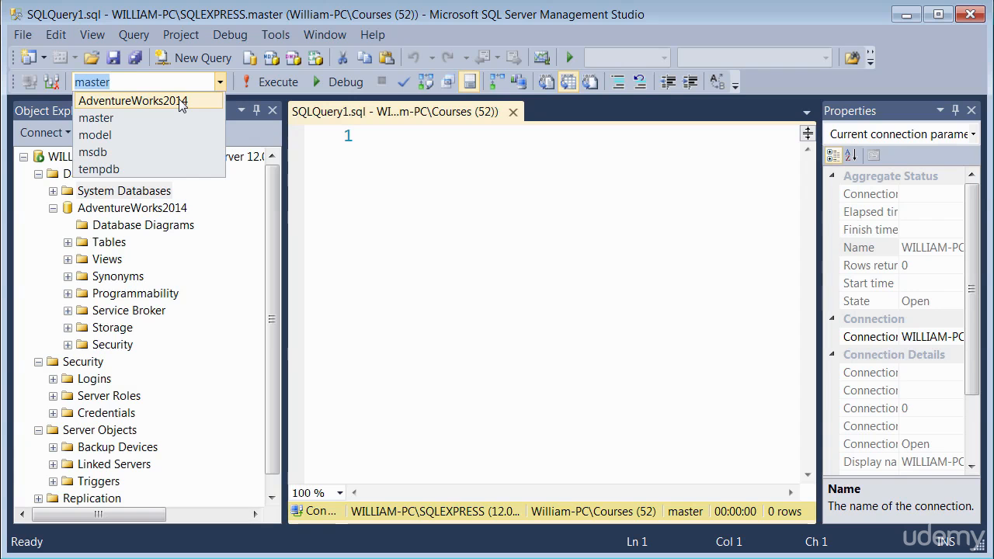
left_click(132, 101)
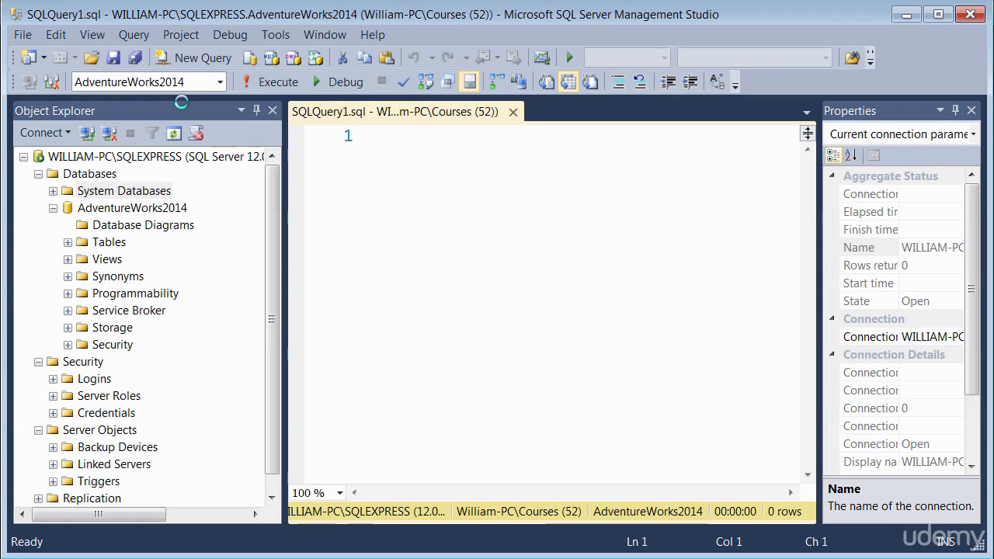
mouse_move(441, 239)
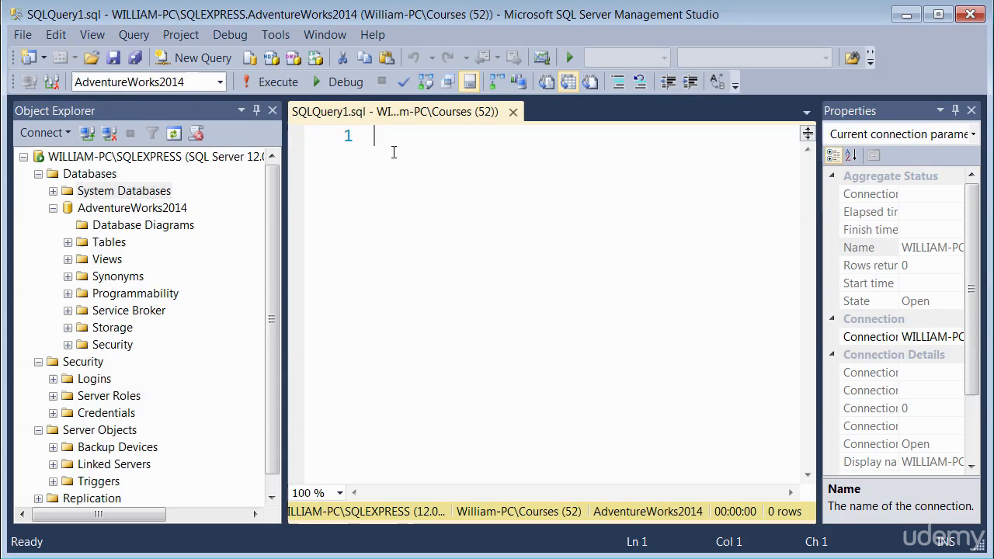
mouse_move(134, 81)
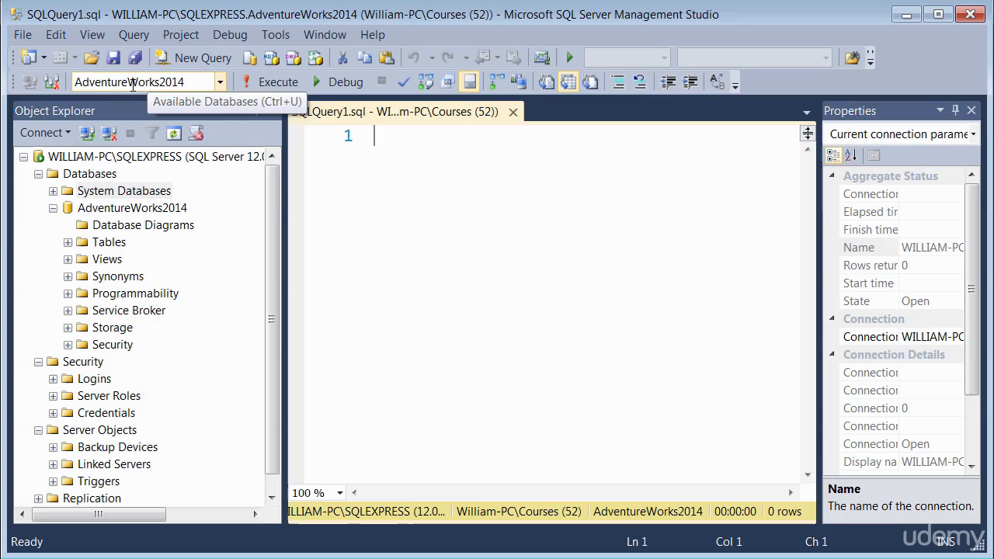
mouse_move(221, 96)
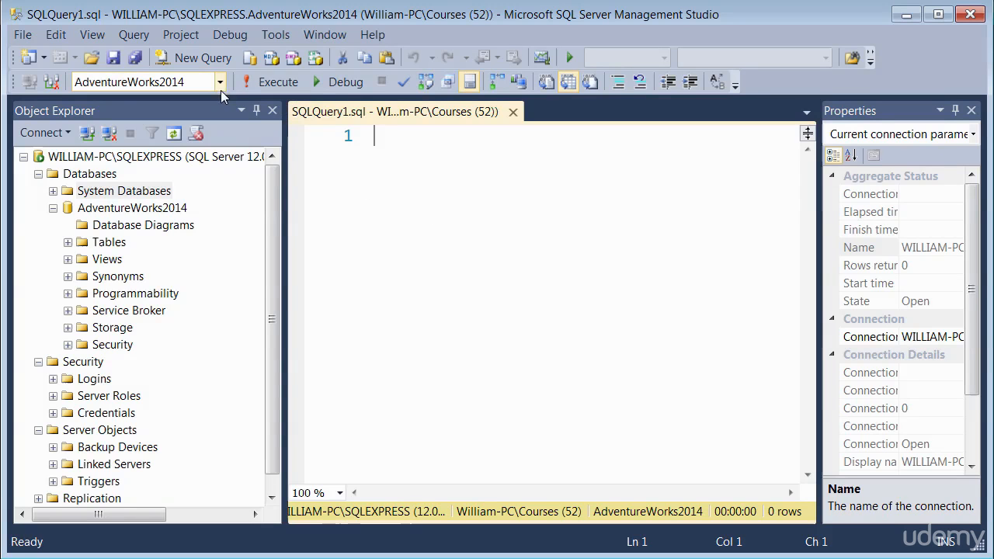
mouse_move(220, 84)
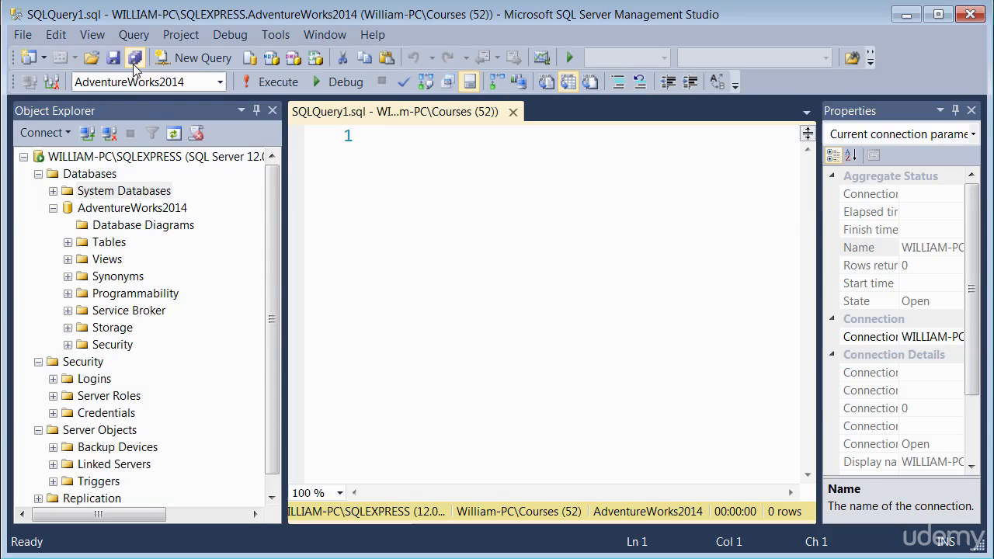
mouse_move(136, 58)
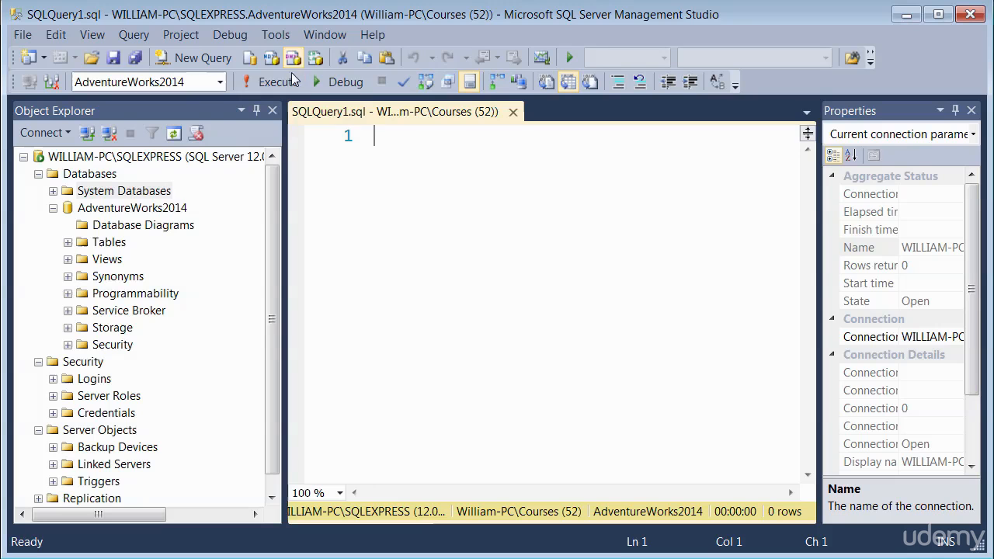
mouse_move(314, 58)
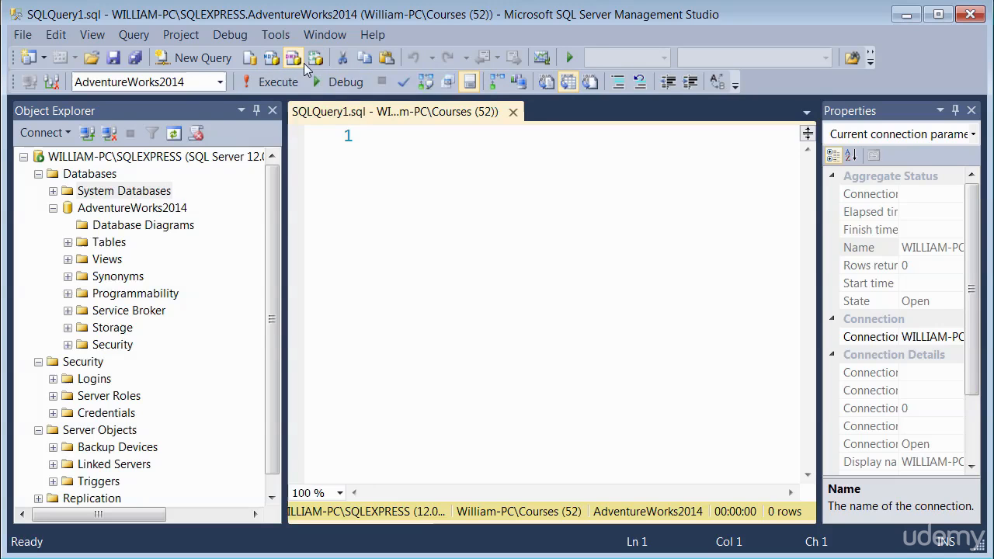
mouse_move(271, 58)
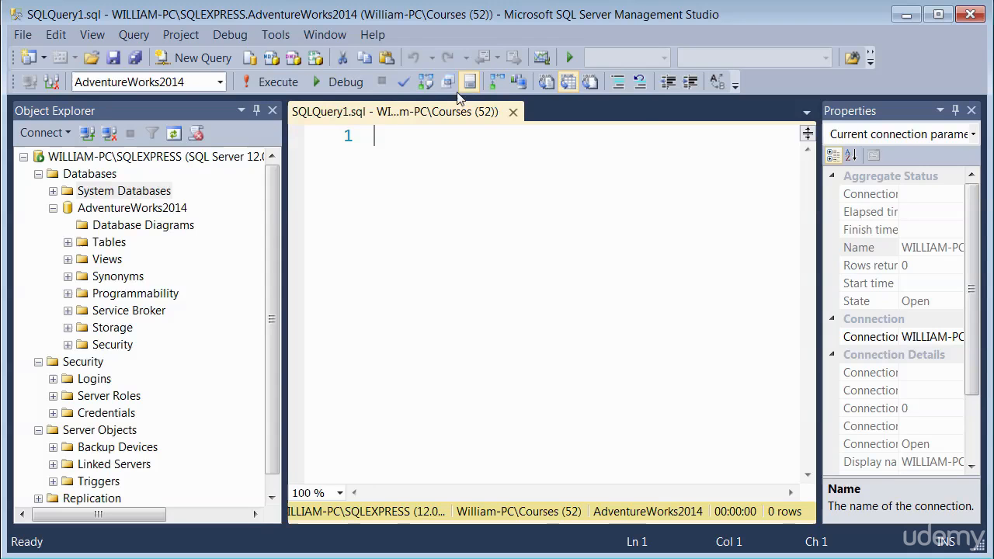
mouse_move(425, 83)
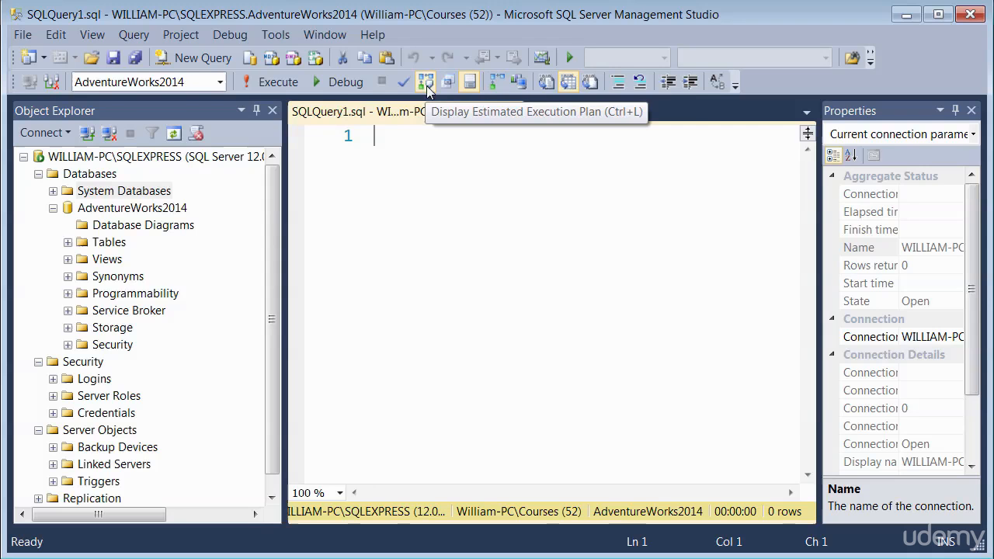
mouse_move(494, 84)
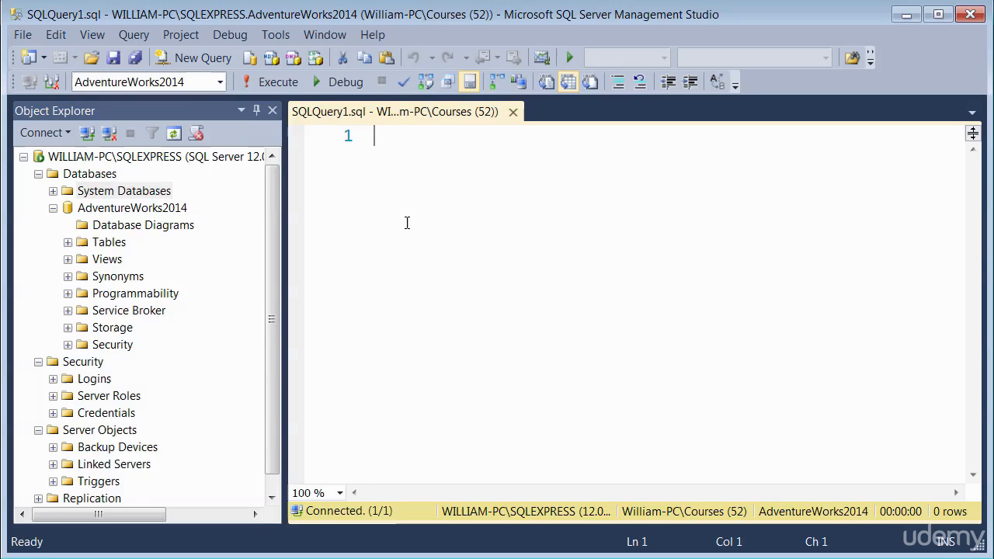
mouse_move(903, 329)
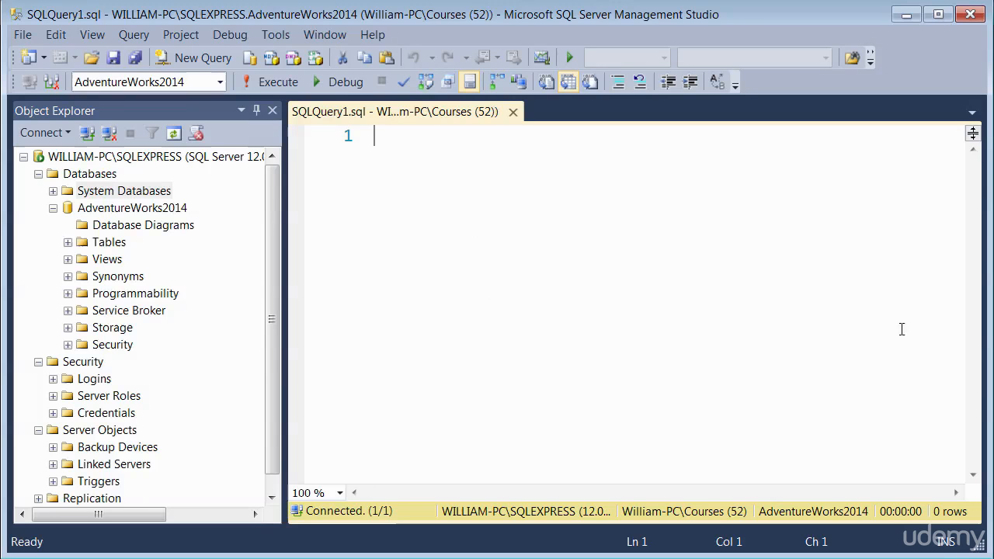
mouse_move(805, 189)
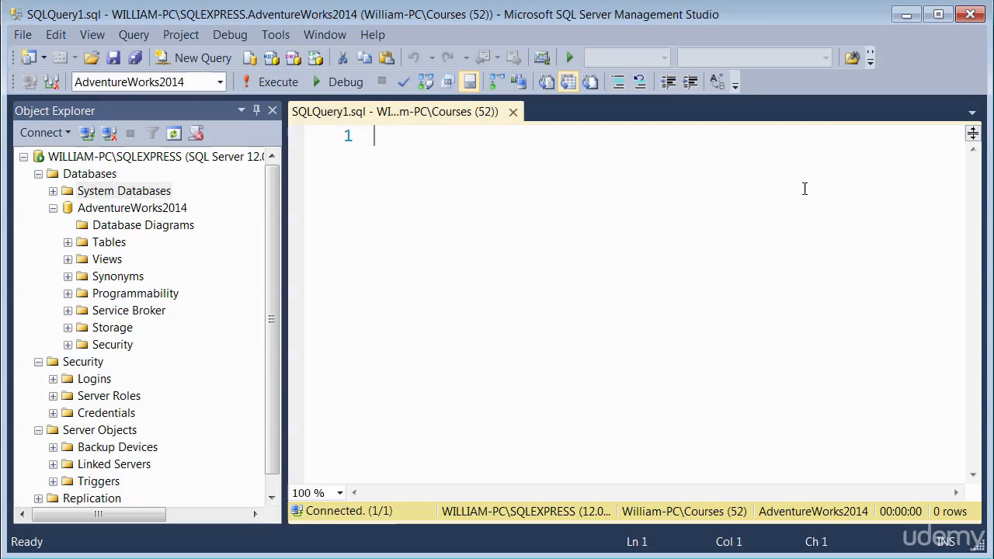
mouse_move(353, 272)
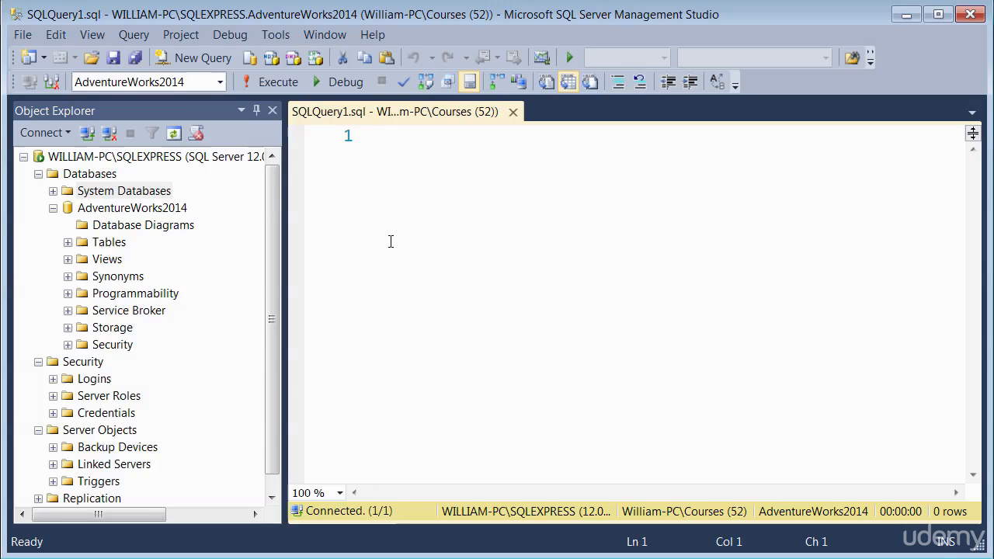
mouse_move(341, 216)
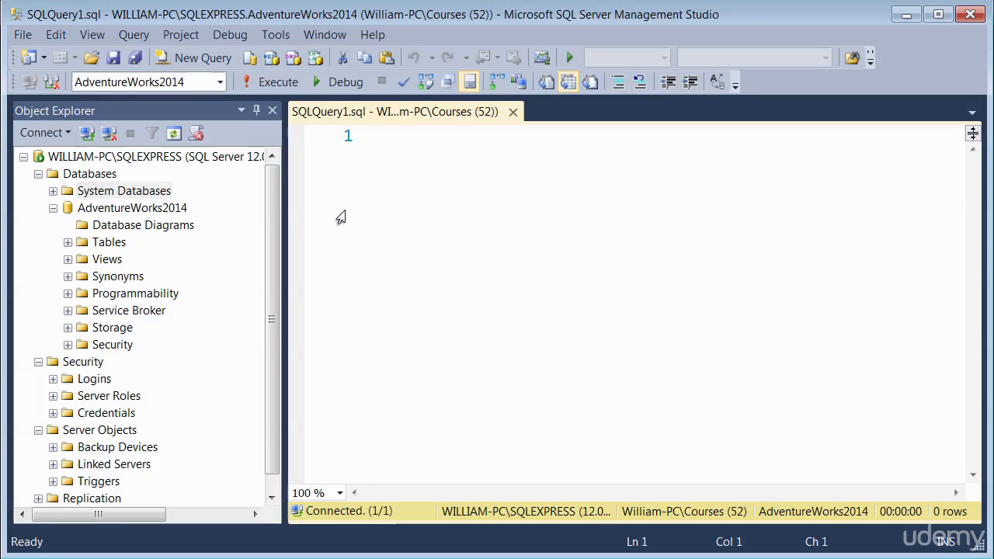